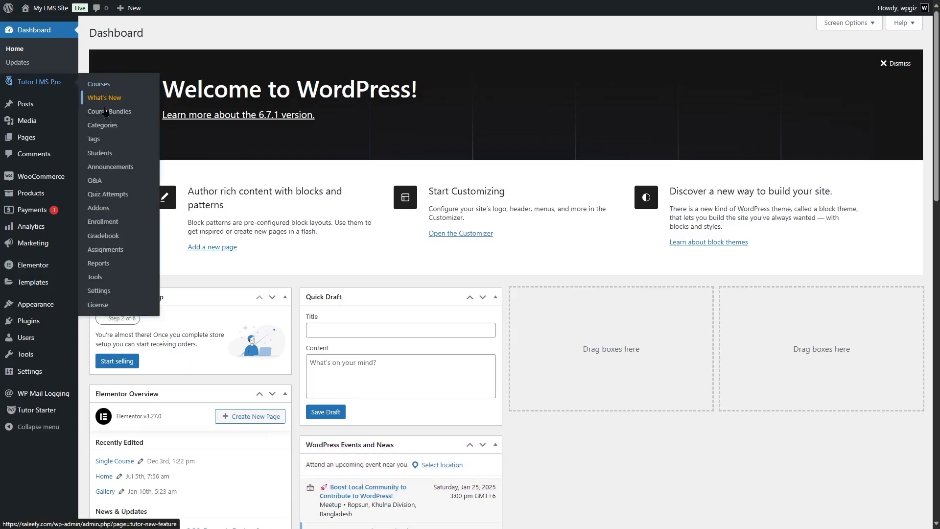
mouse_move(99, 291)
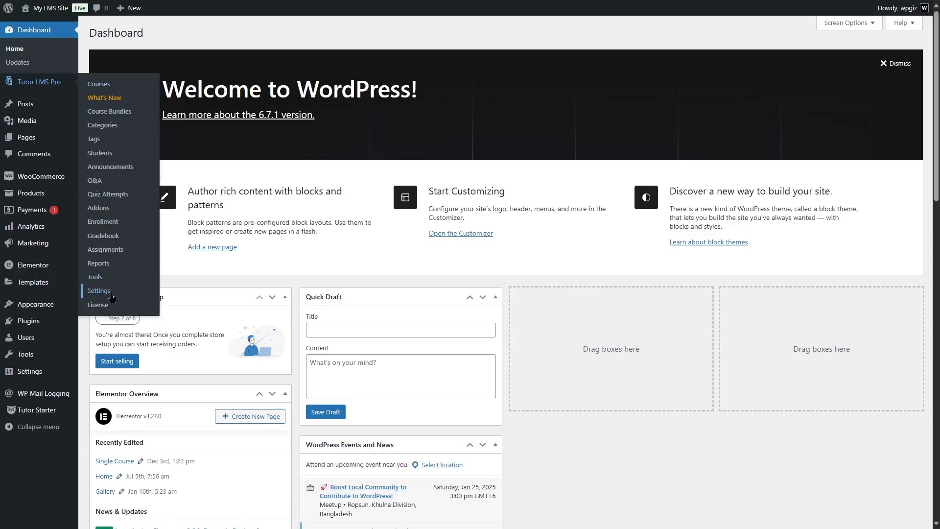
Step: Go to the Tutor LMS settings, landing on the General page
left_click(100, 291)
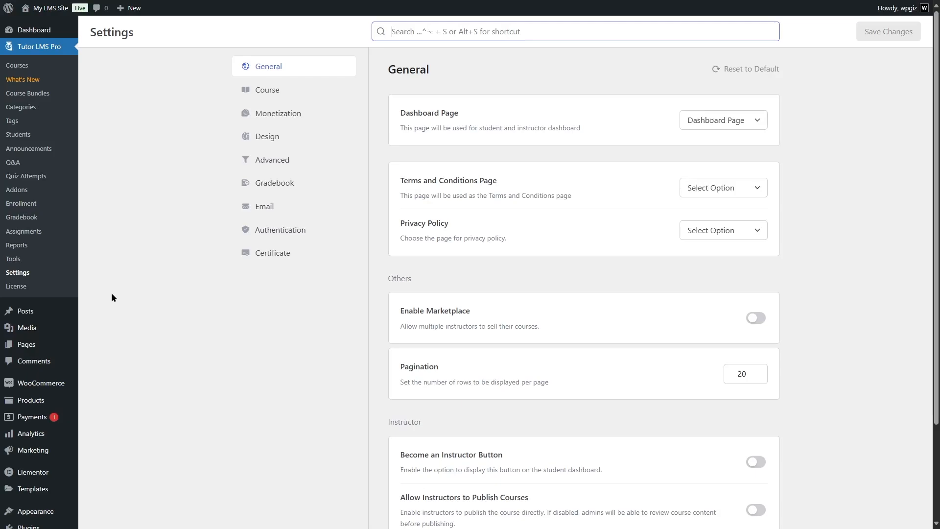
mouse_move(18, 276)
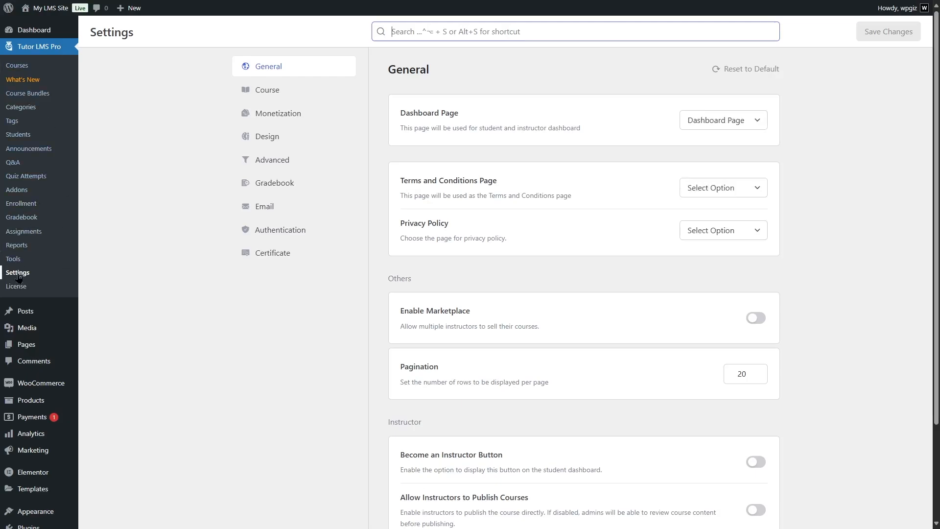
Step: Set the Monetization eCommerce engine to Native and save the changes
left_click(277, 113)
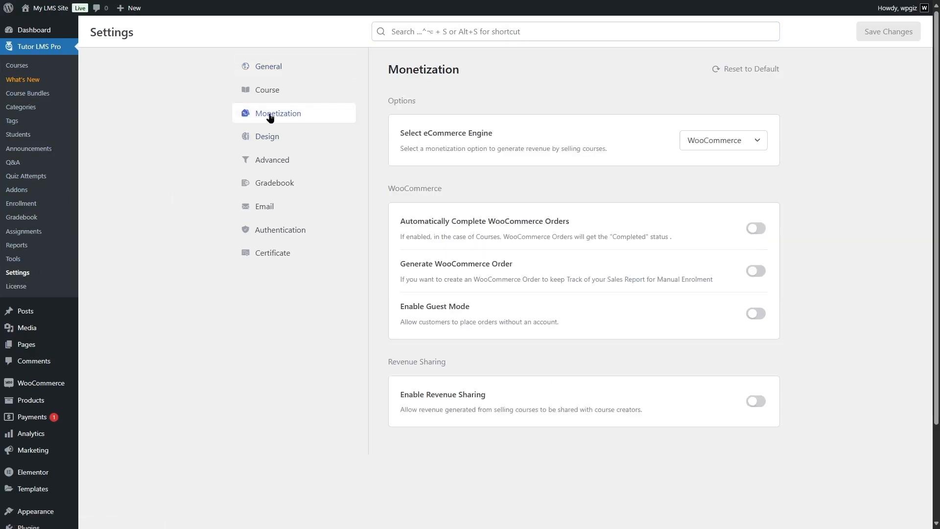
left_click(721, 140)
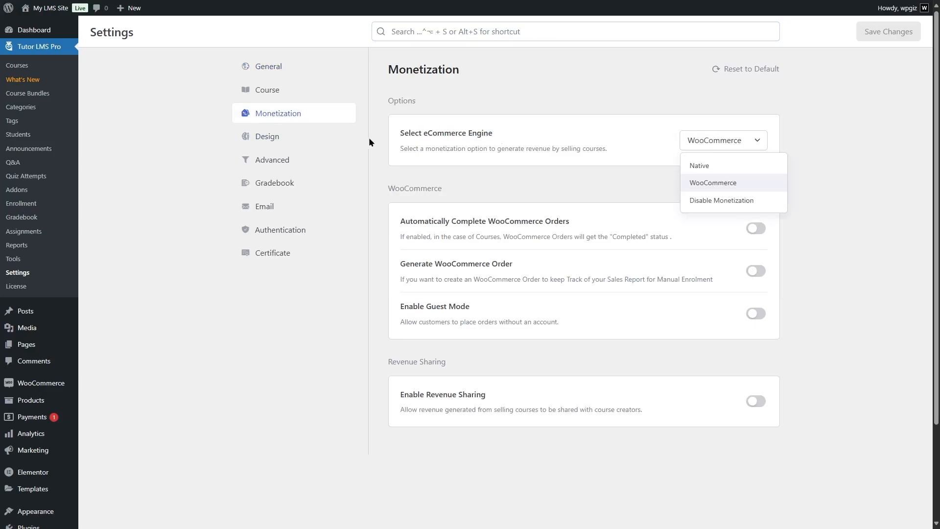
mouse_move(719, 185)
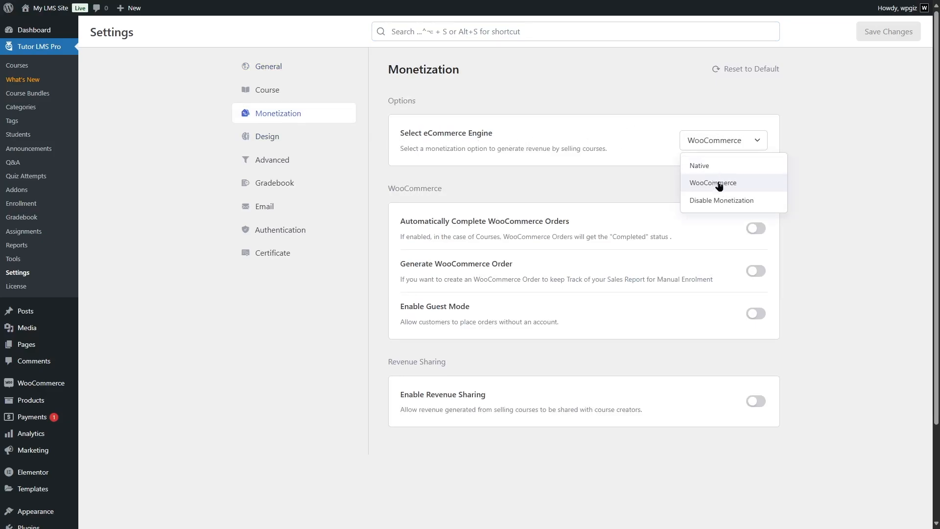
mouse_move(713, 183)
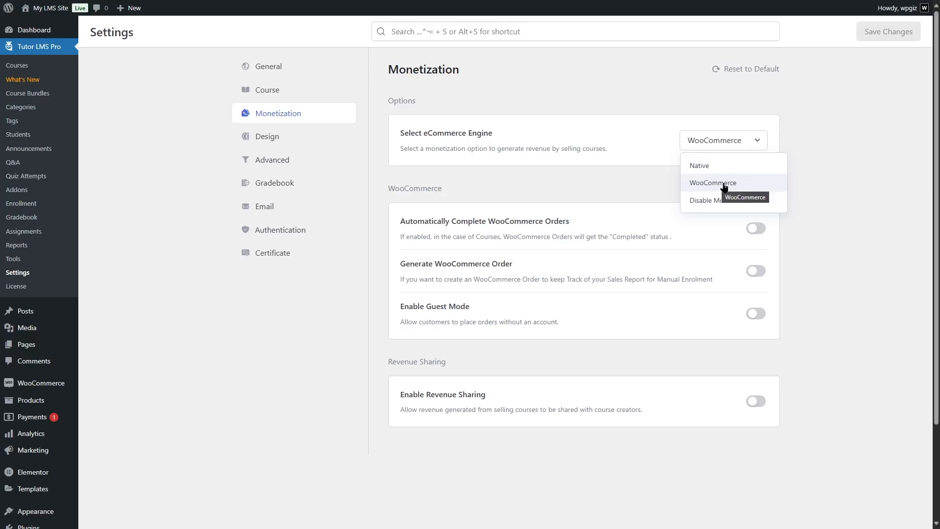
mouse_move(41, 383)
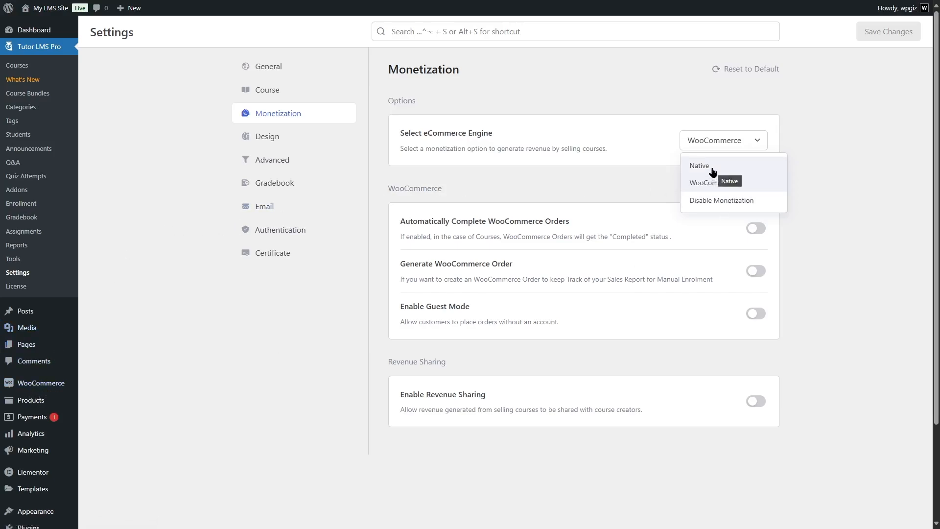
left_click(699, 166)
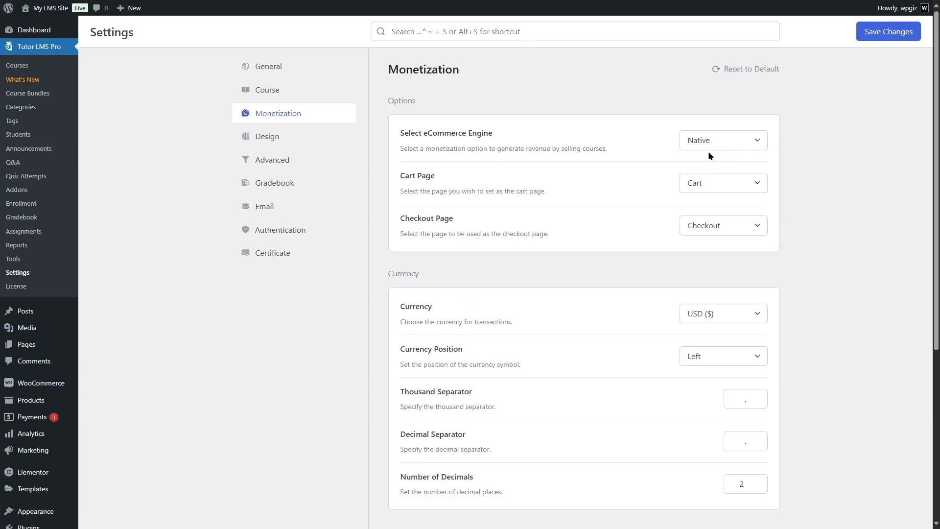
mouse_move(671, 189)
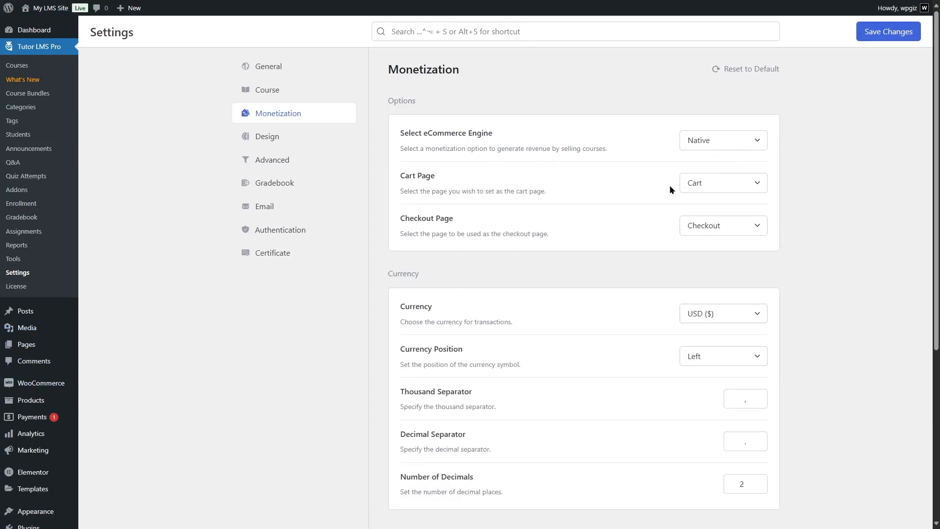
mouse_move(697, 229)
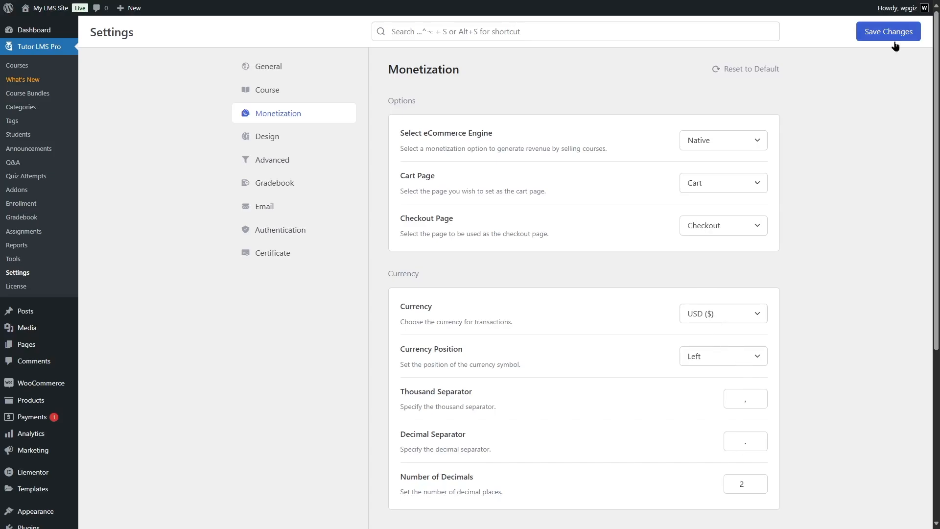
left_click(887, 32)
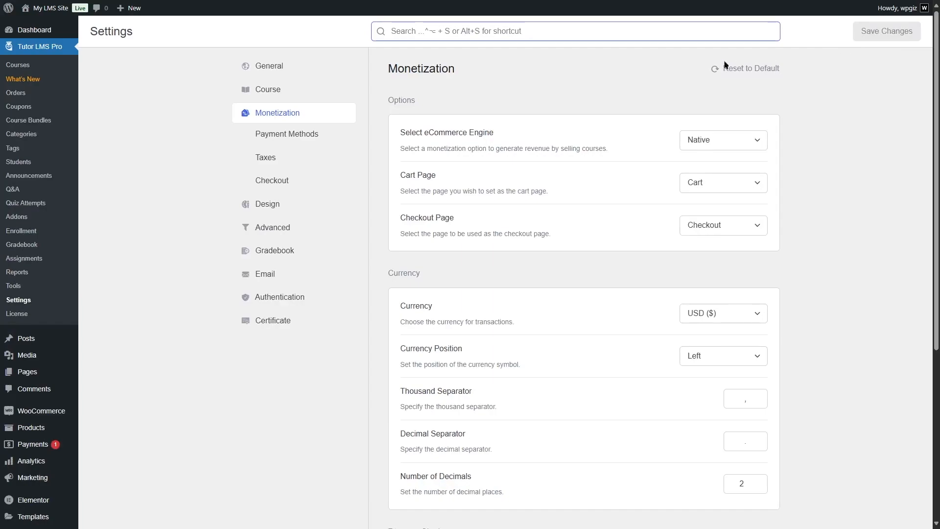
mouse_move(287, 134)
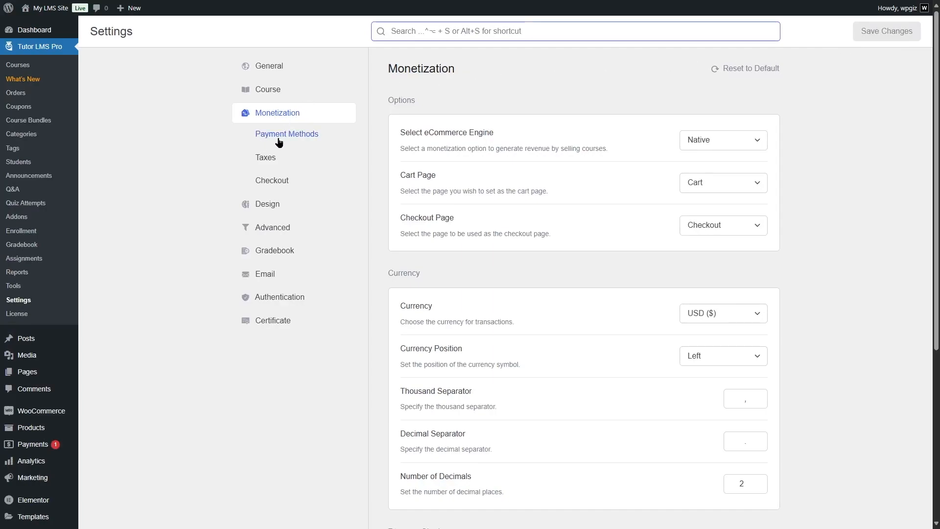
Step: View the Payment Methods settings and expand the PayPal gateway's configuration fields
left_click(287, 134)
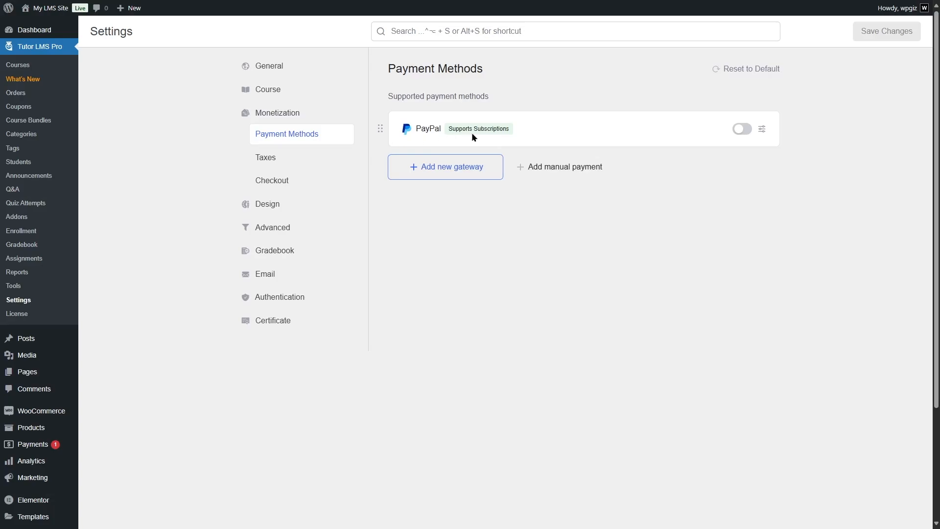
mouse_move(295, 136)
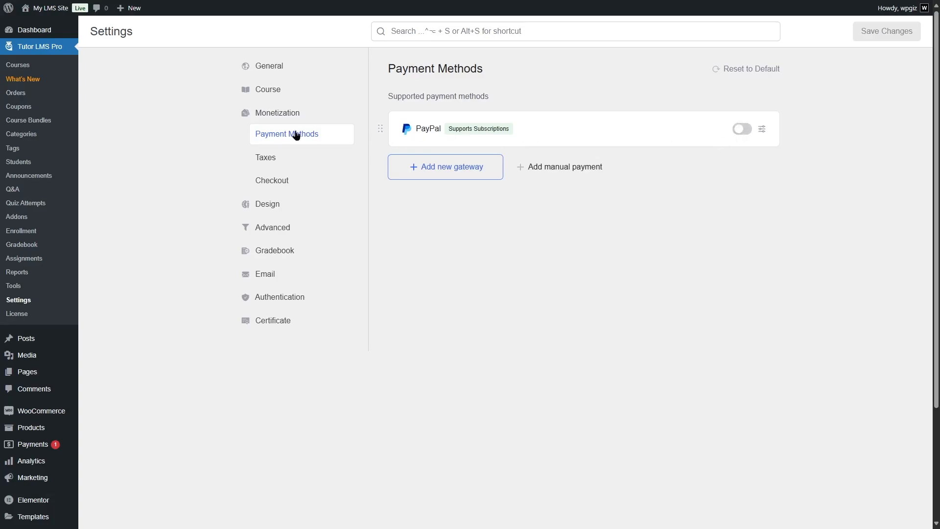
left_click(741, 128)
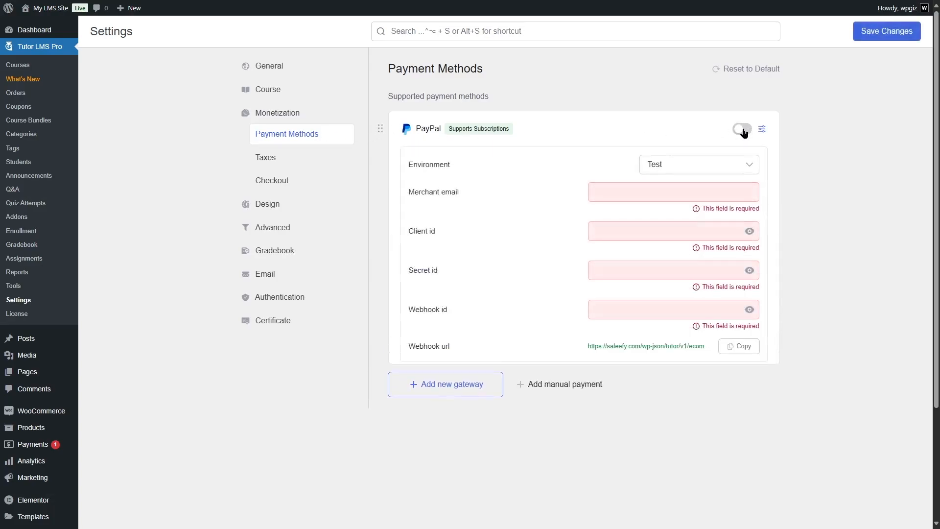
left_click(741, 130)
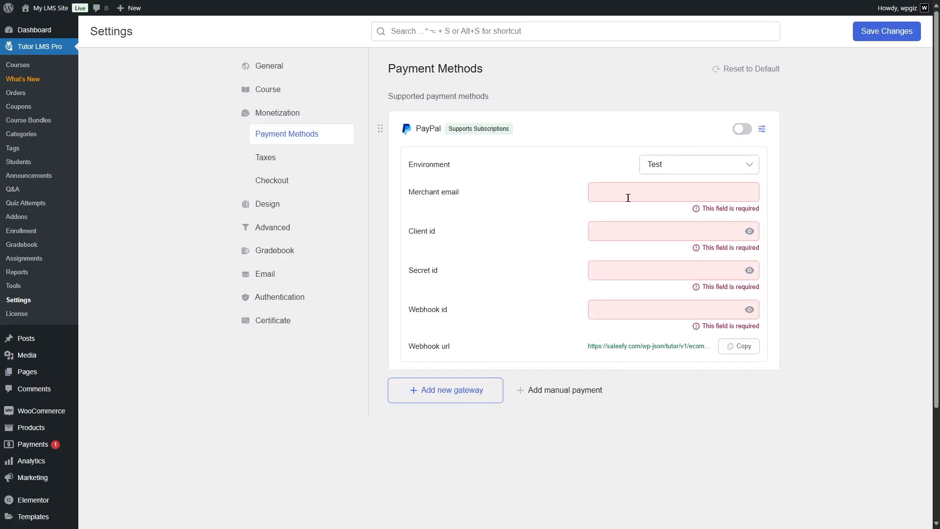
mouse_move(599, 263)
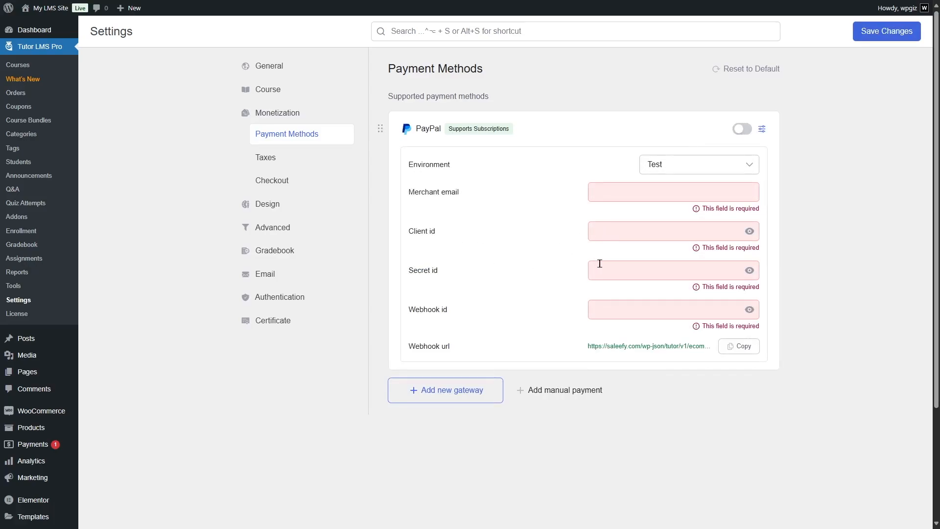
mouse_move(441, 314)
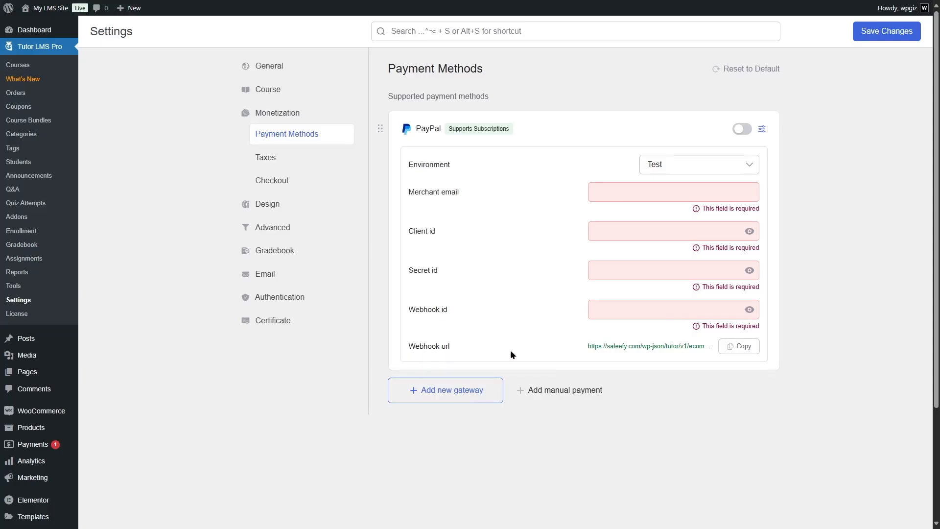
mouse_move(631, 333)
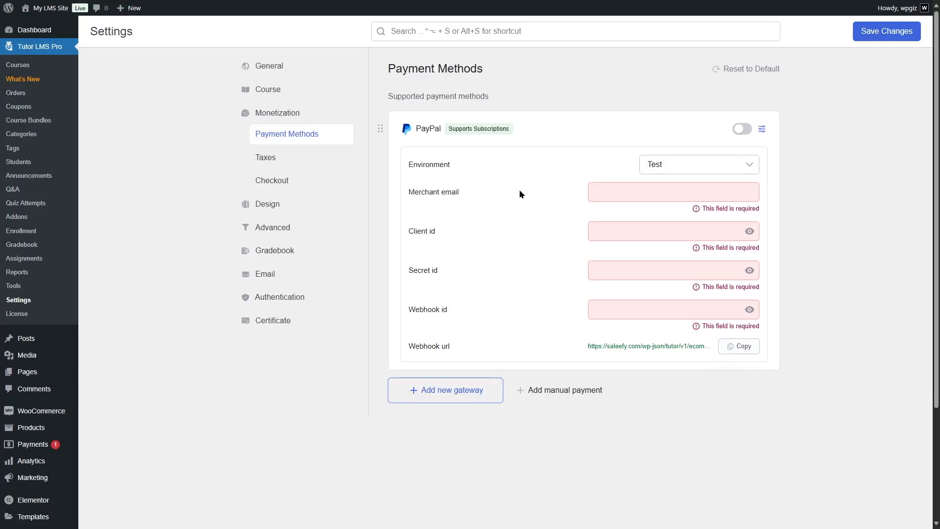
mouse_move(703, 295)
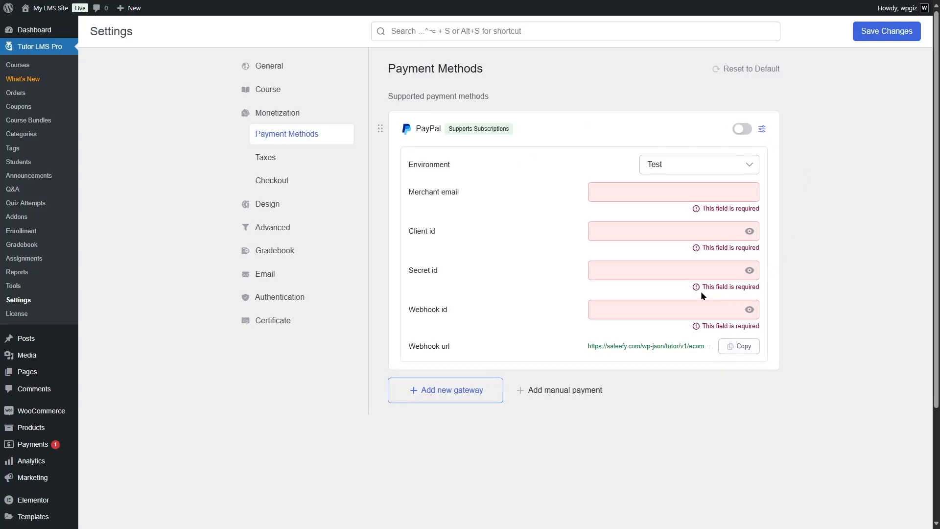
mouse_move(416, 132)
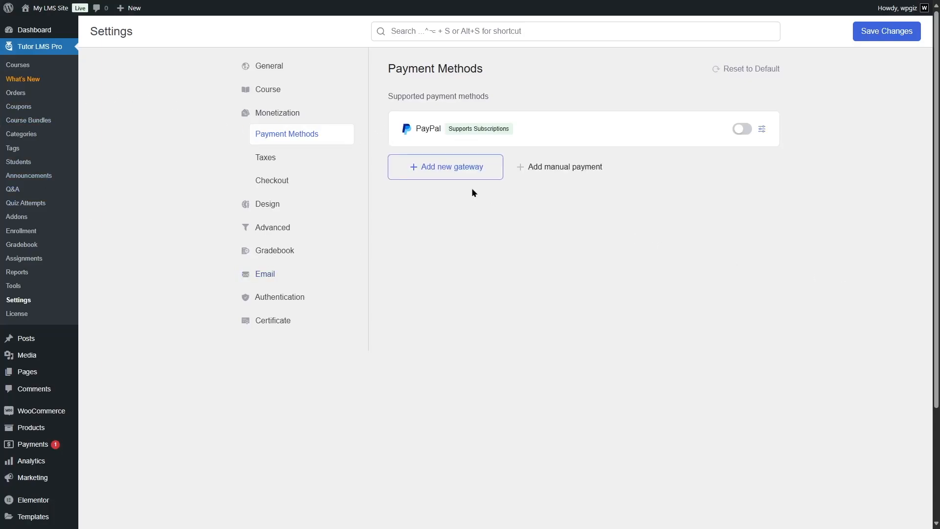
Step: Start adding a manual payment method, cancel it, and save with PayPal as the only gateway
left_click(445, 166)
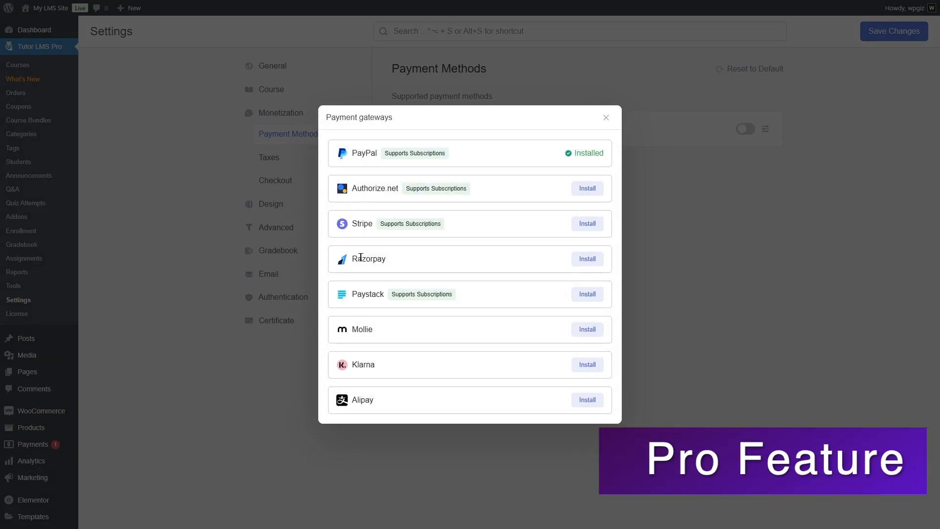
mouse_move(663, 249)
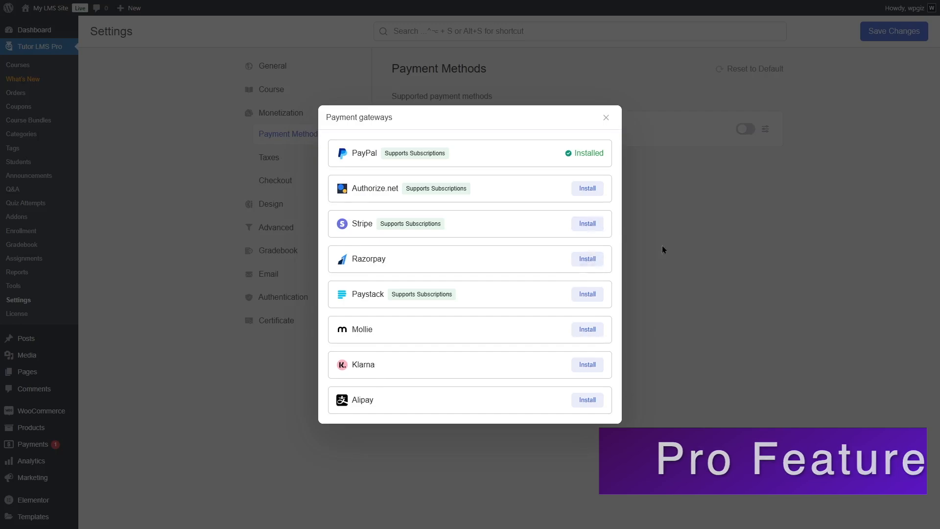
left_click(604, 118)
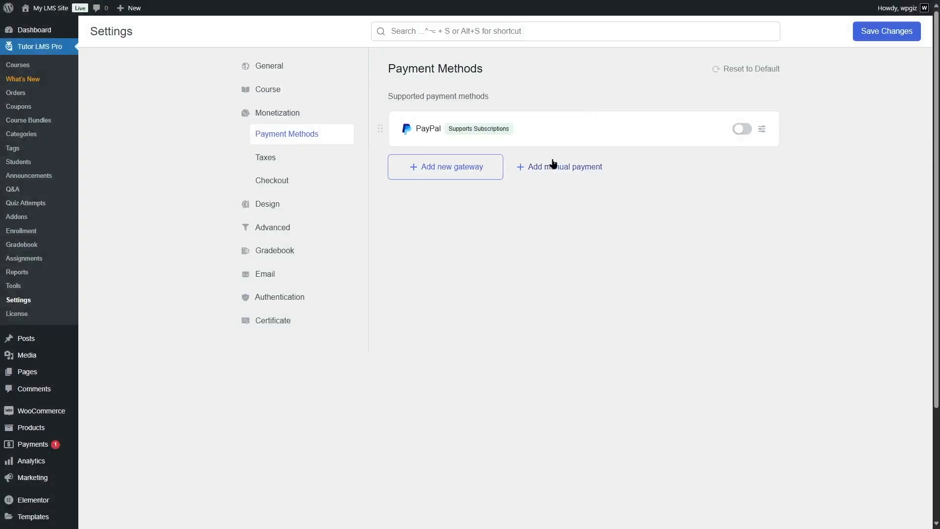
left_click(564, 166)
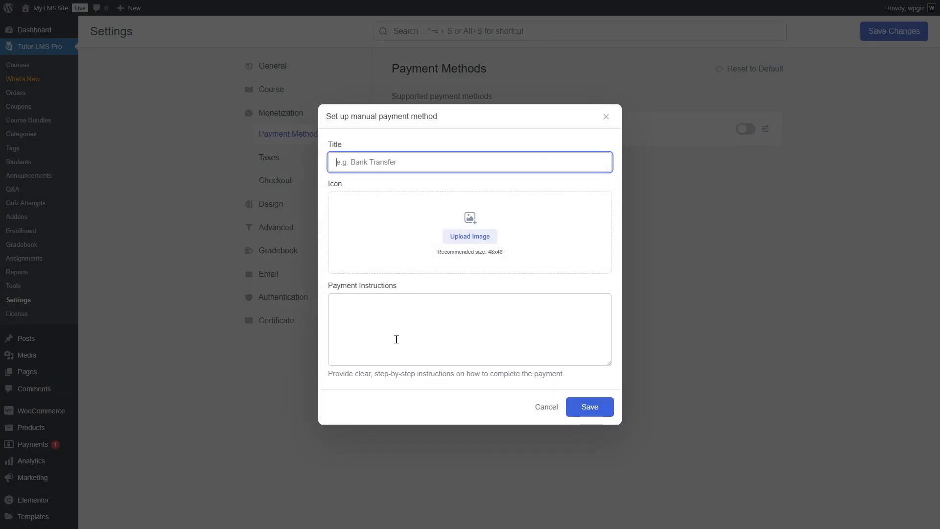
left_click(544, 406)
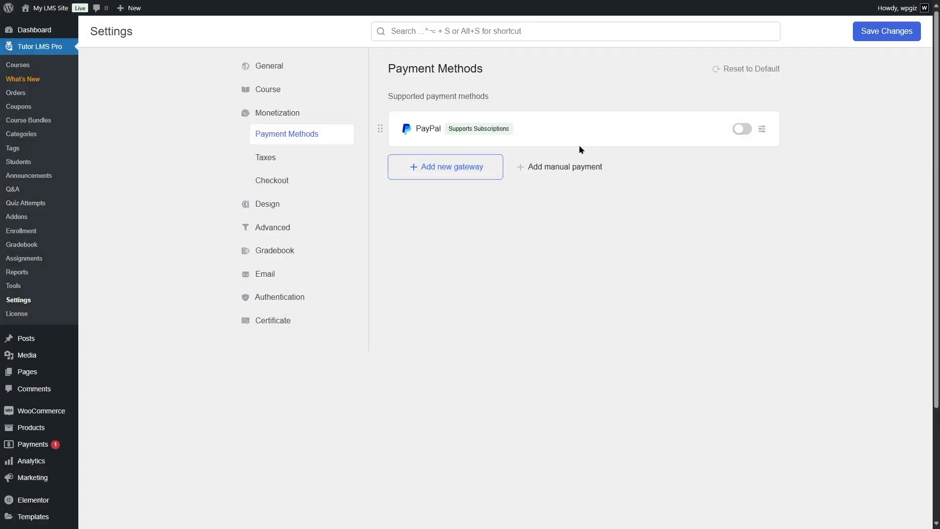
mouse_move(420, 125)
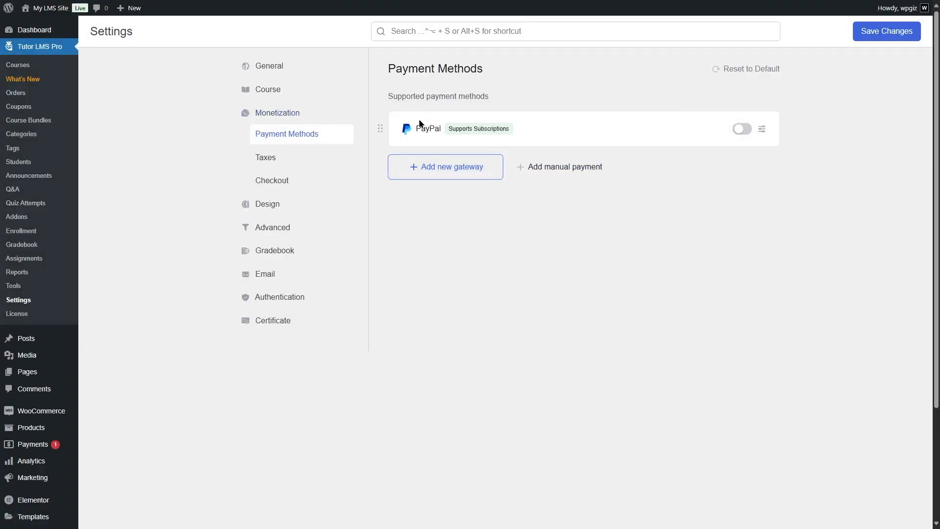
left_click(886, 32)
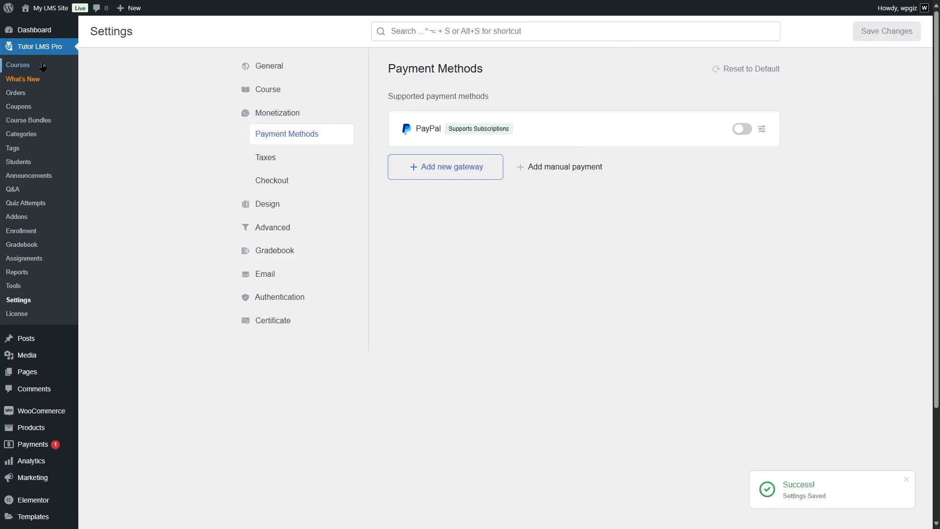
Step: From the Courses list, edit the How to Grow Your LMS Website course
left_click(17, 64)
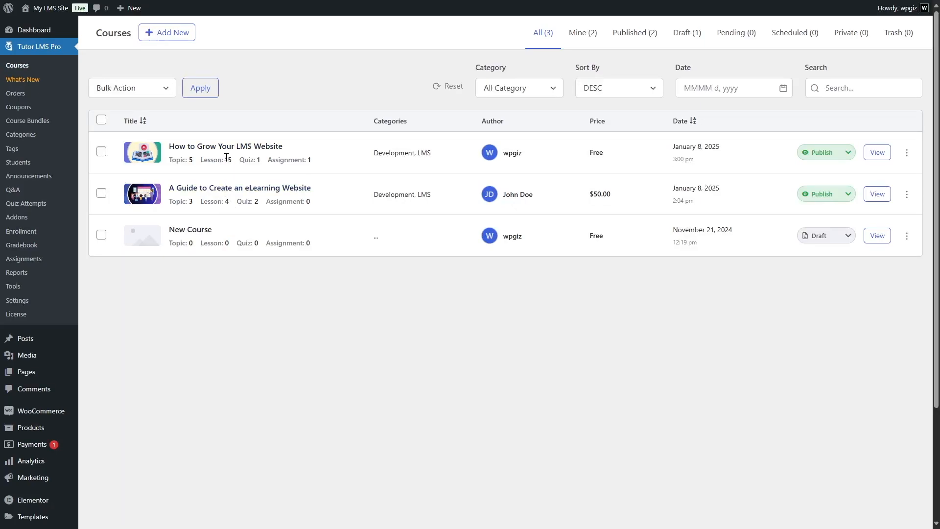
left_click(907, 153)
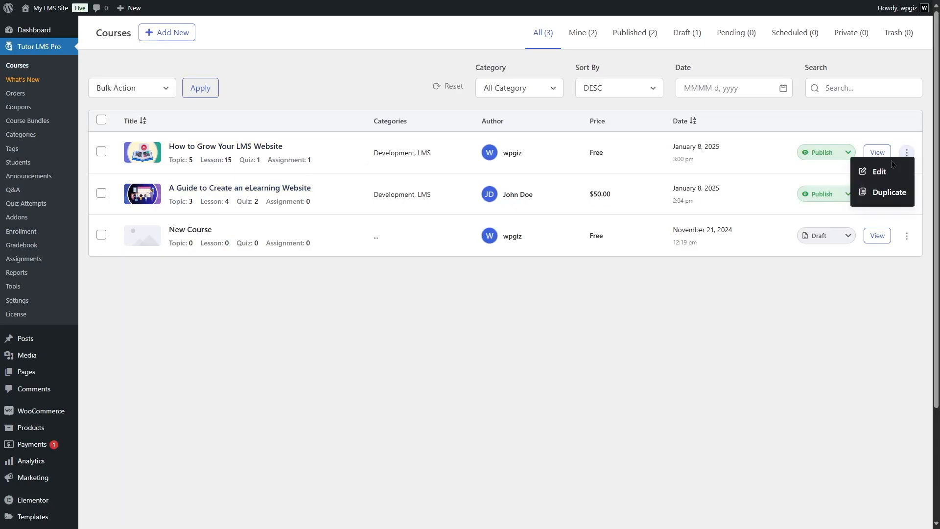
left_click(879, 172)
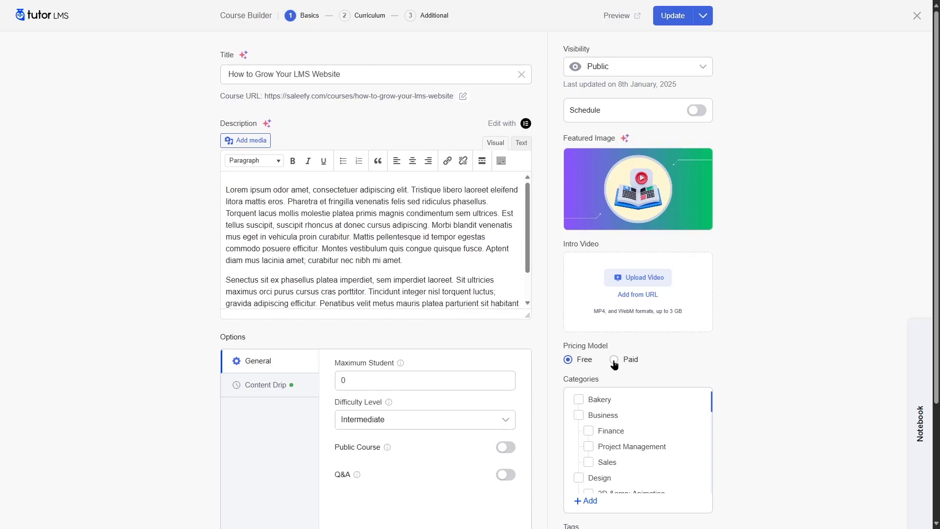
Step: Make the course Paid with regular price 100 and sale price 80, then update it
left_click(613, 359)
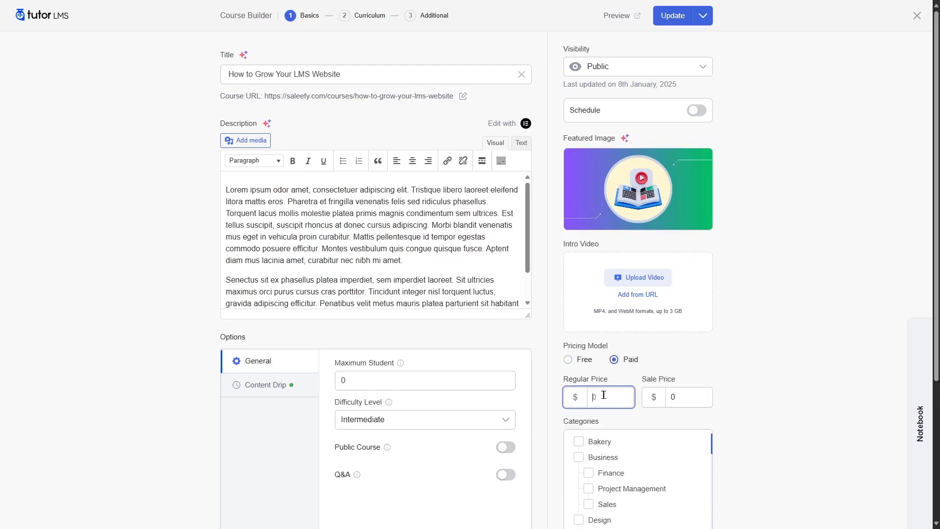
type("100")
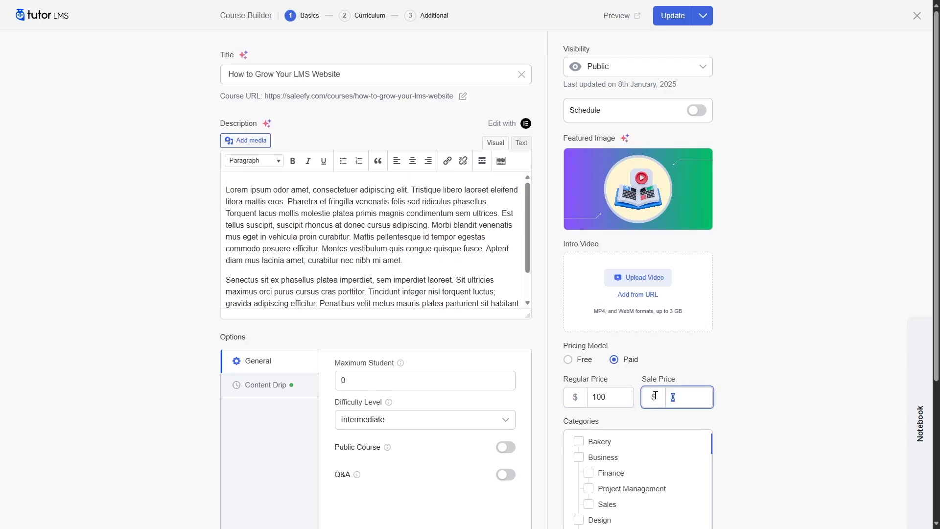
type("80")
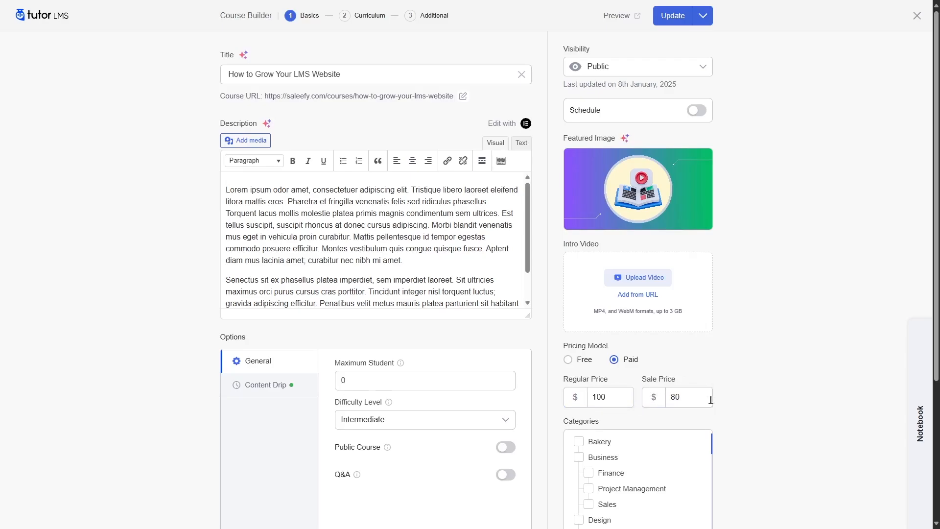
left_click(671, 15)
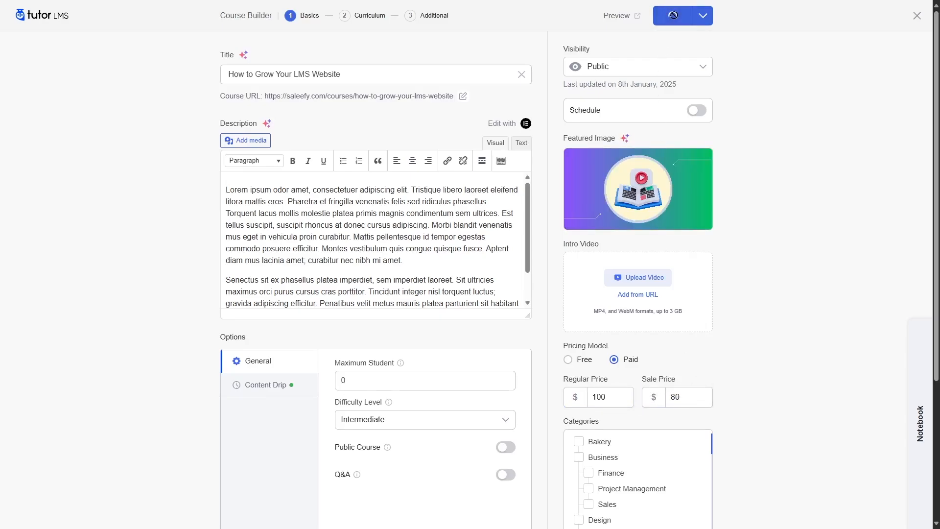
left_click(672, 15)
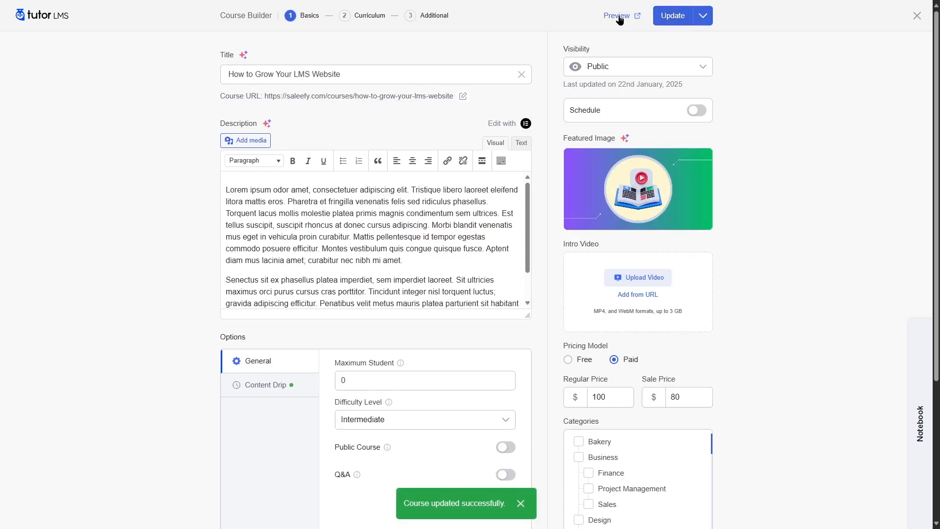
left_click(616, 15)
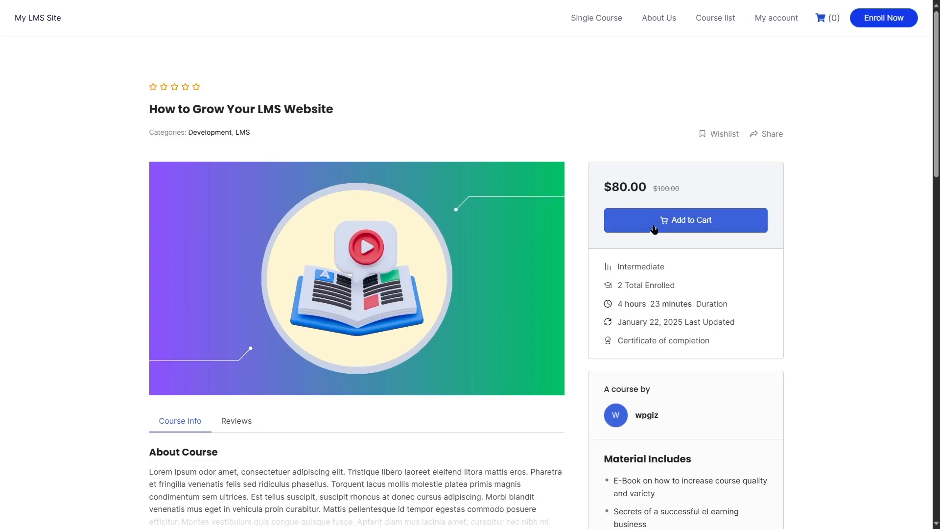
left_click(684, 220)
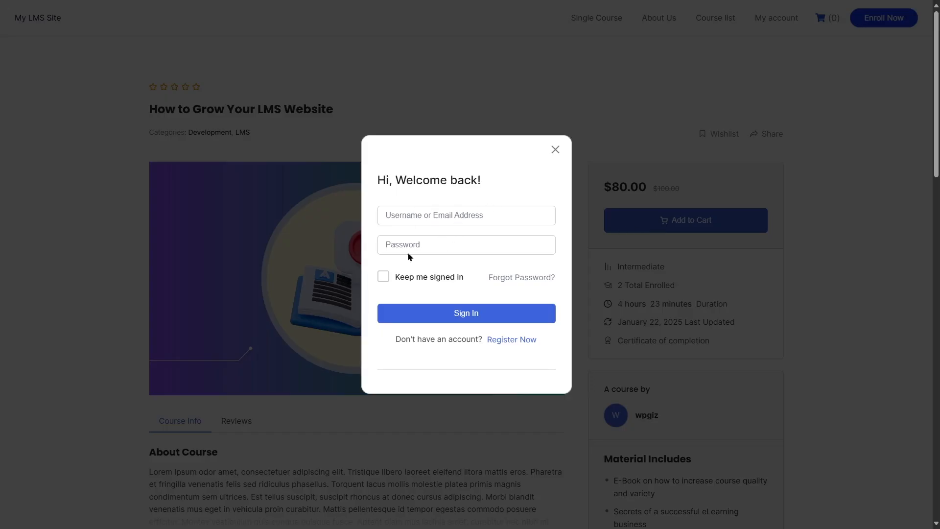
left_click(554, 149)
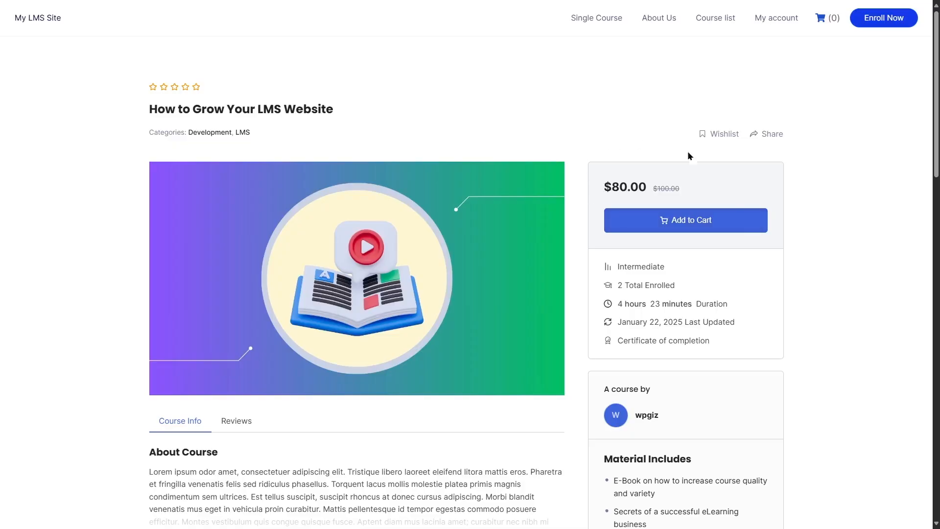
mouse_move(504, 160)
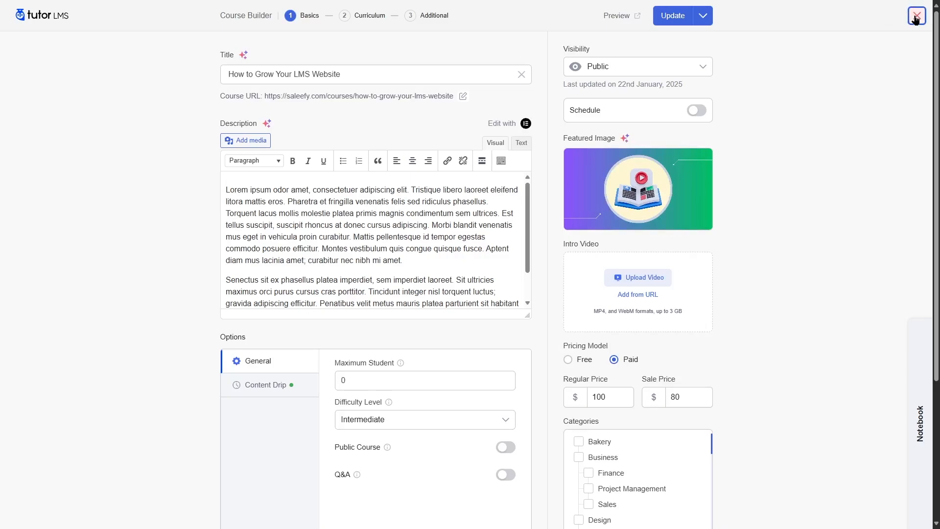
Step: Leave the builder, review the Addons page, and return to the courses list showing $80 from $100
left_click(916, 16)
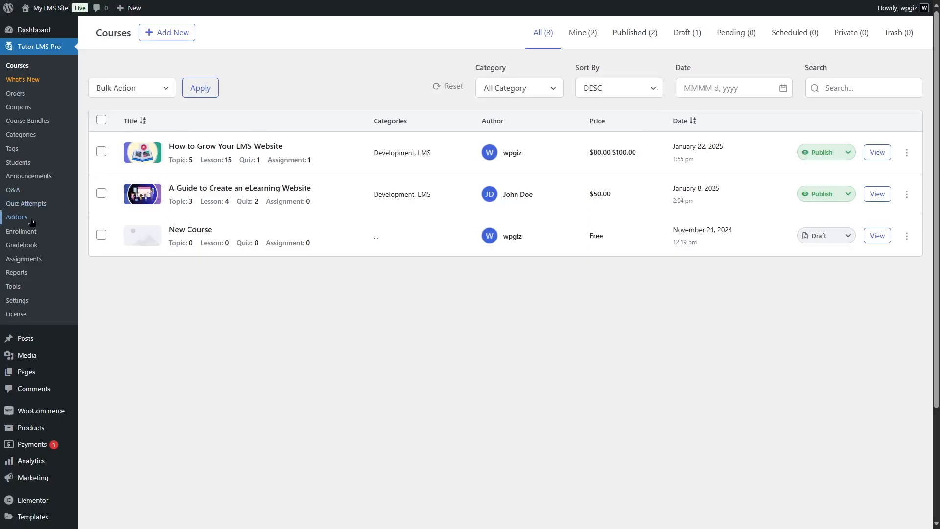
left_click(17, 218)
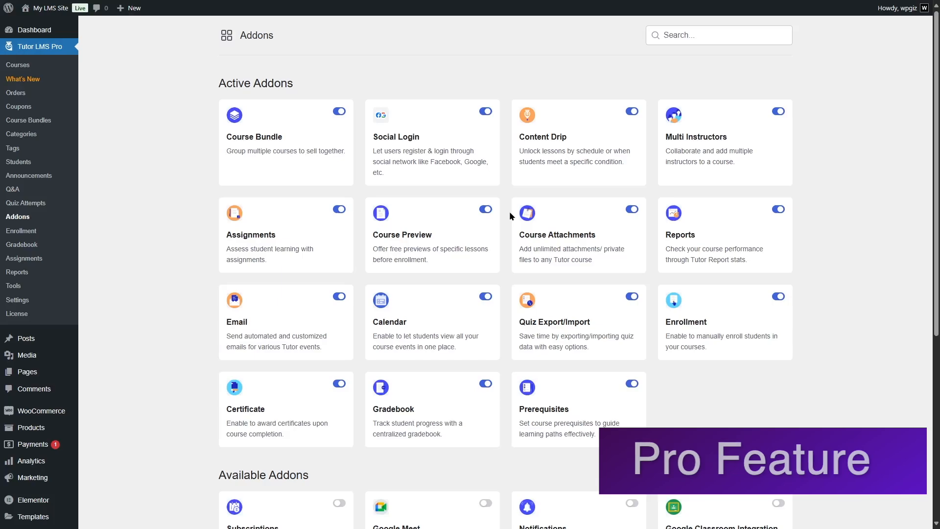
scroll("down", 3)
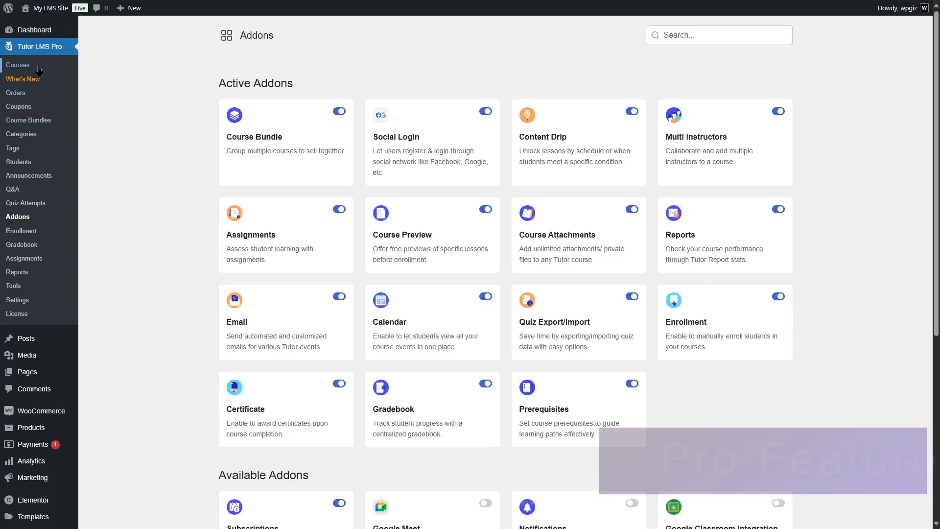
left_click(18, 65)
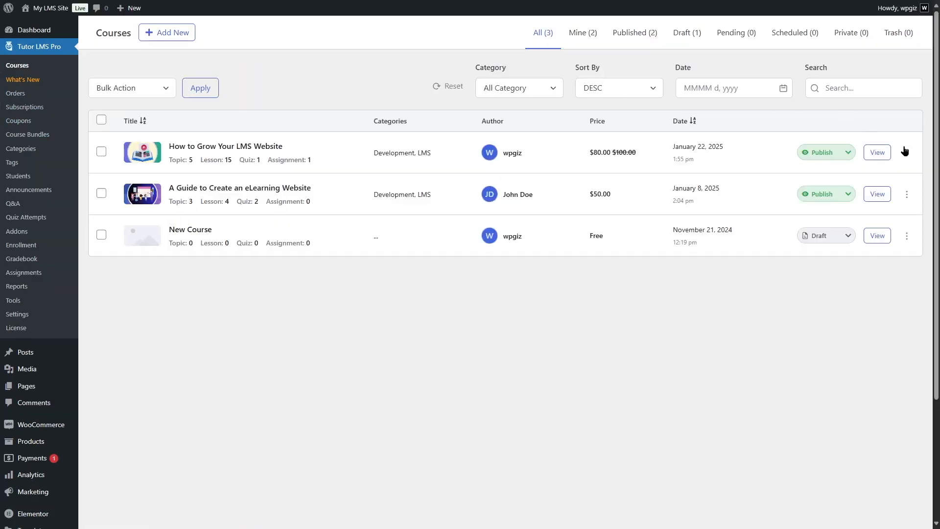
Step: Set the course's purchase option to subscription plus one-time purchase and exit the builder
left_click(225, 146)
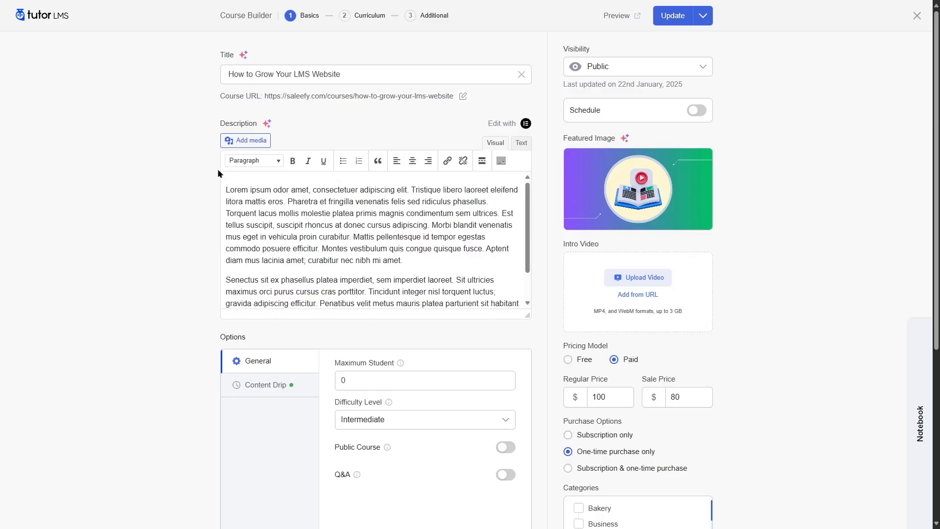
mouse_move(608, 437)
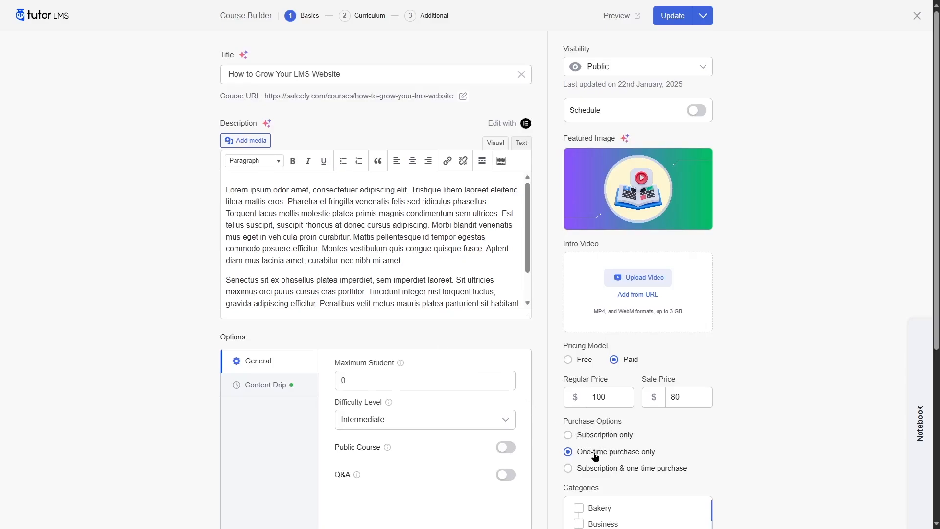
mouse_move(642, 477)
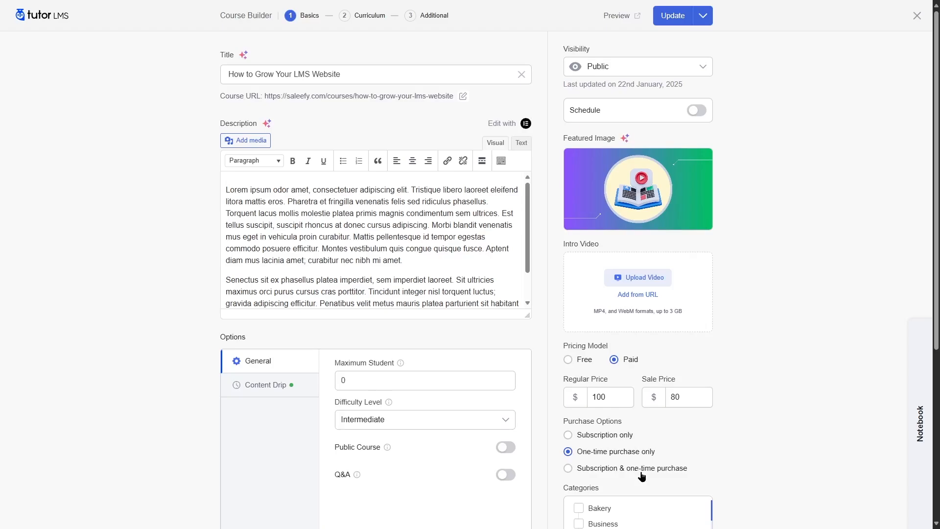
left_click(567, 468)
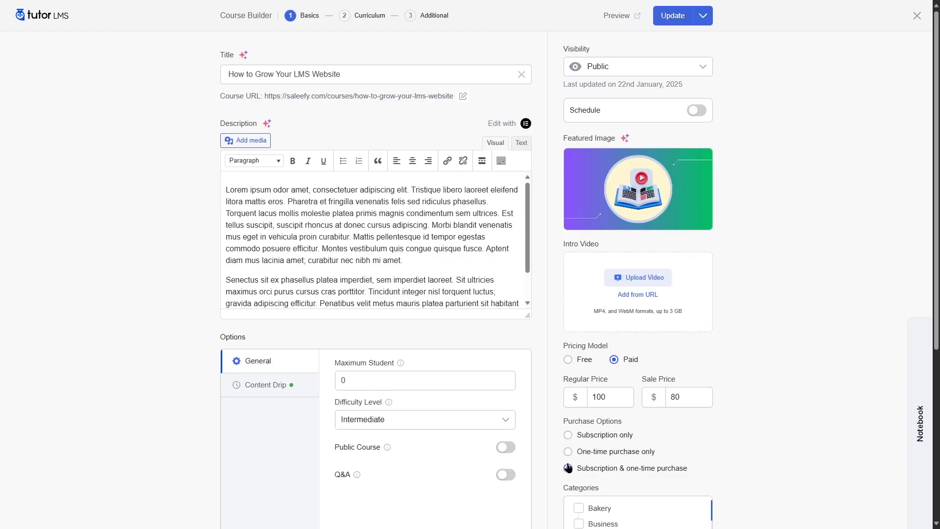
left_click(568, 468)
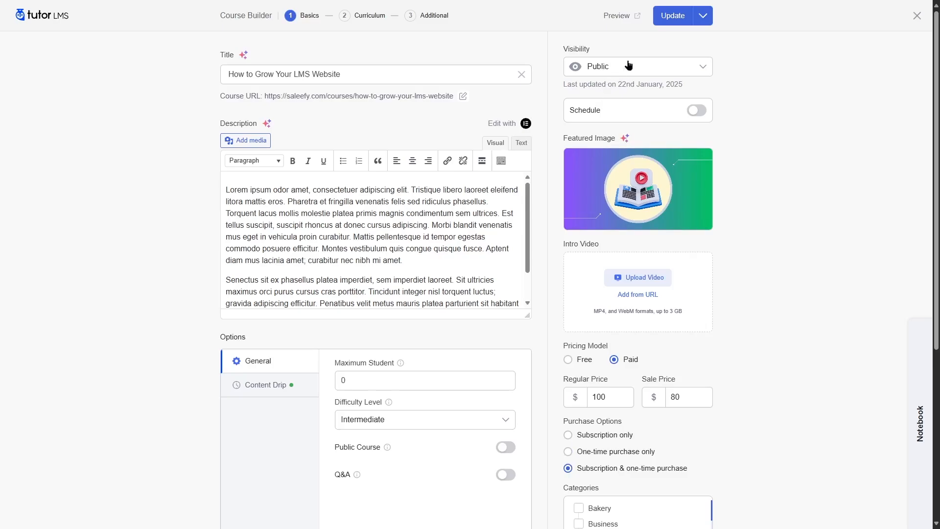
mouse_move(756, 44)
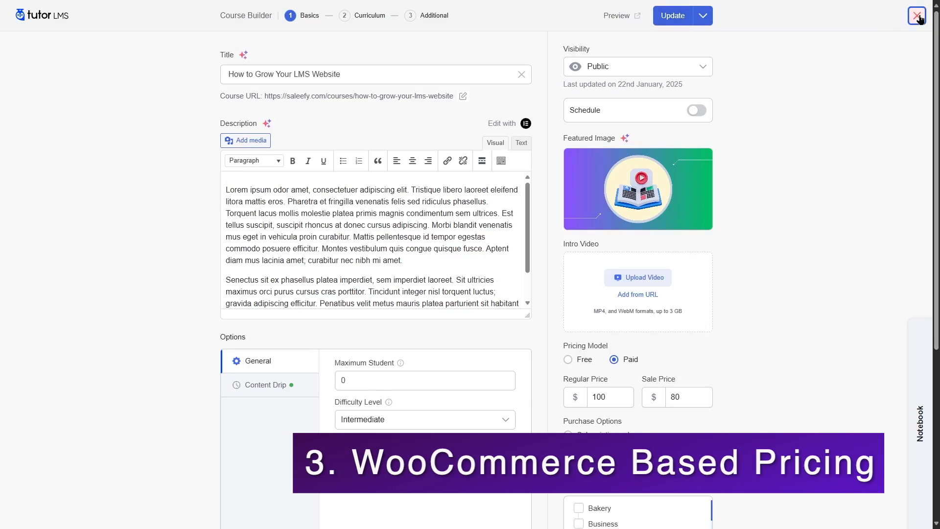
left_click(916, 16)
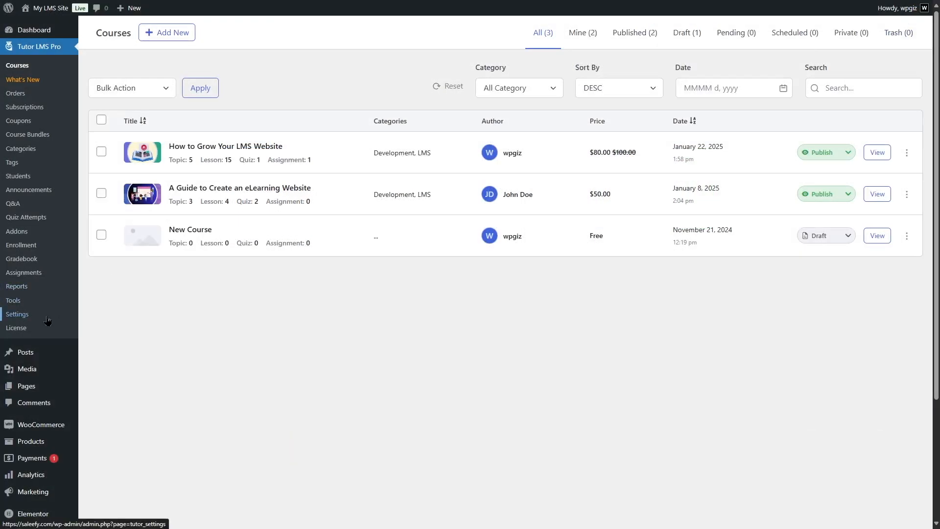
Step: Switch the Monetization eCommerce engine to WooCommerce and save the changes
left_click(19, 313)
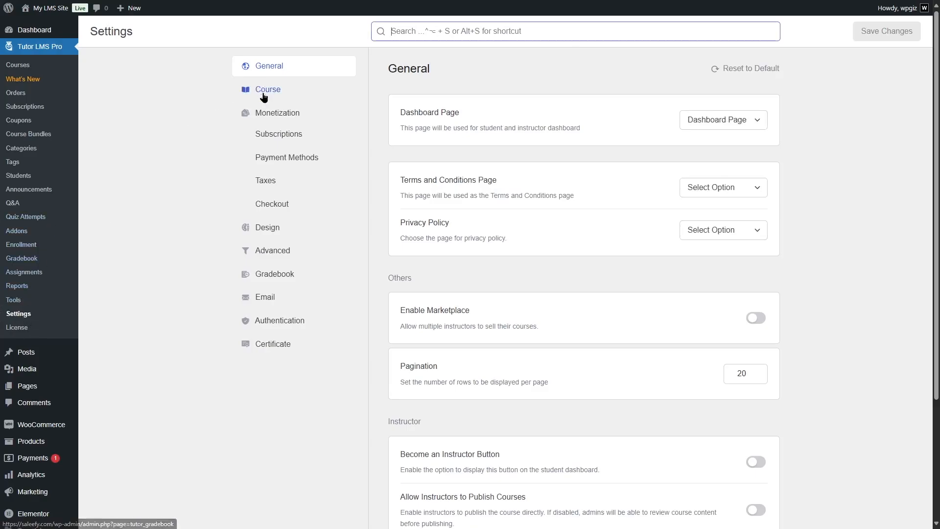
left_click(277, 112)
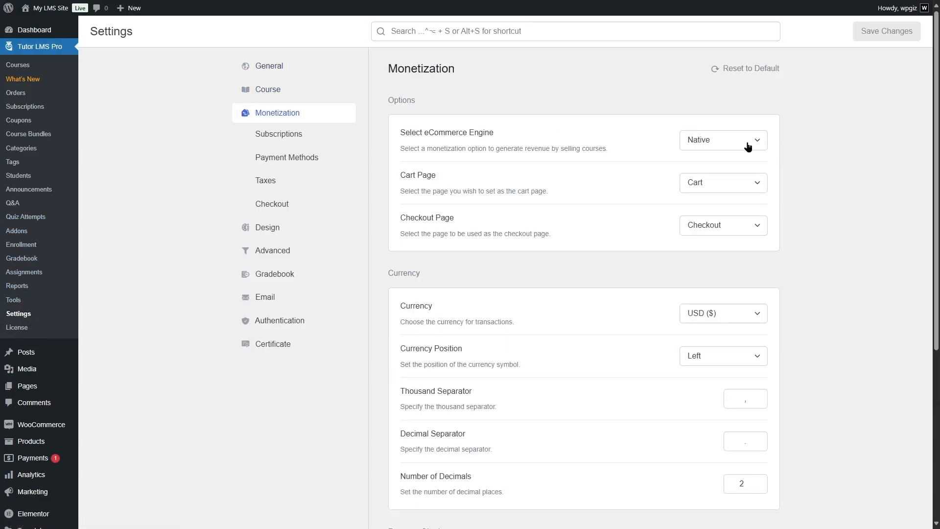
left_click(722, 140)
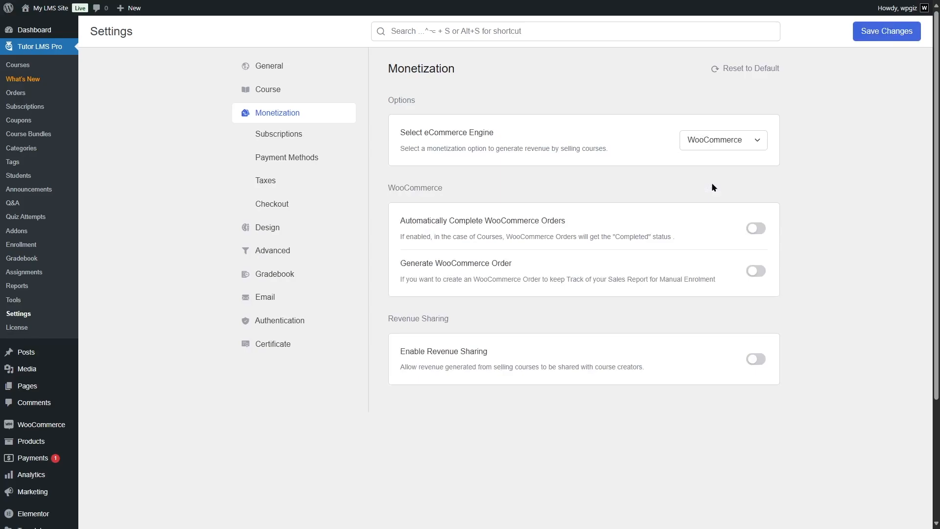
left_click(886, 31)
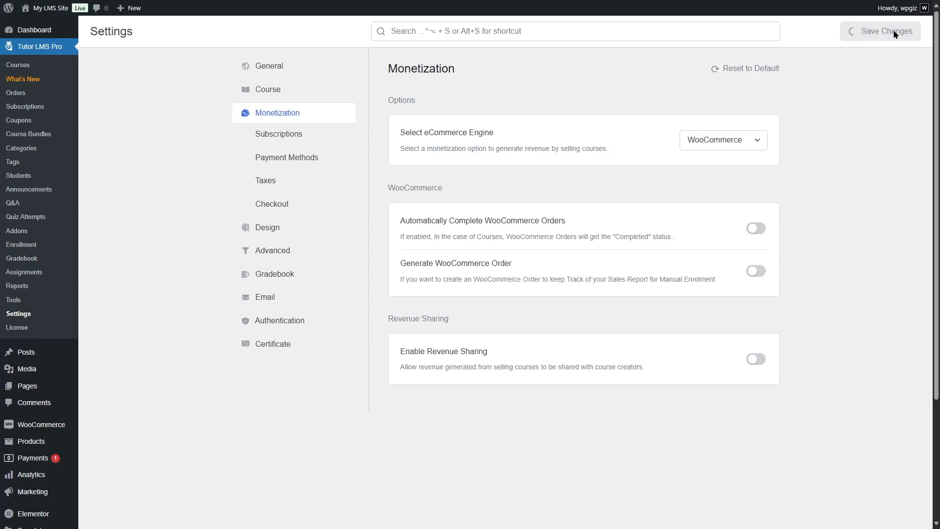
left_click(885, 30)
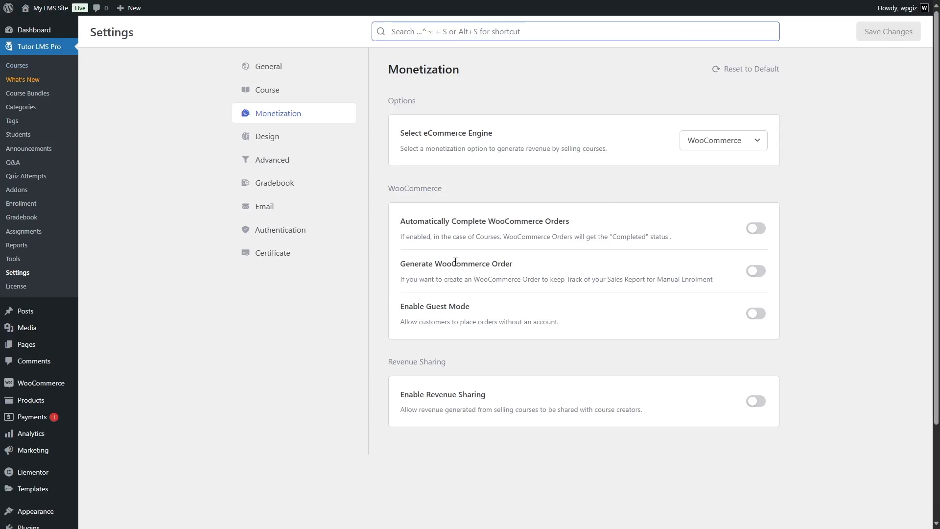
mouse_move(478, 308)
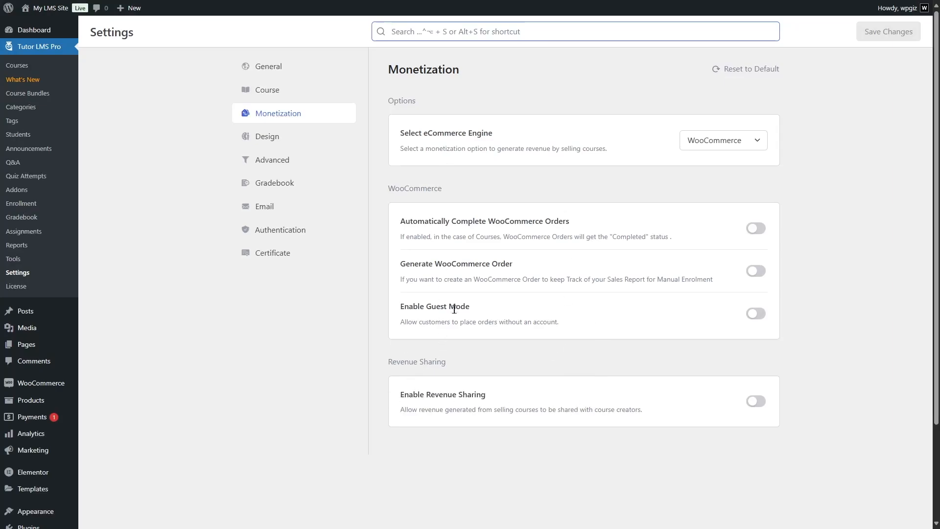
Step: Reopen the course in the builder and check the Select product dropdown, with prices at 0
left_click(17, 64)
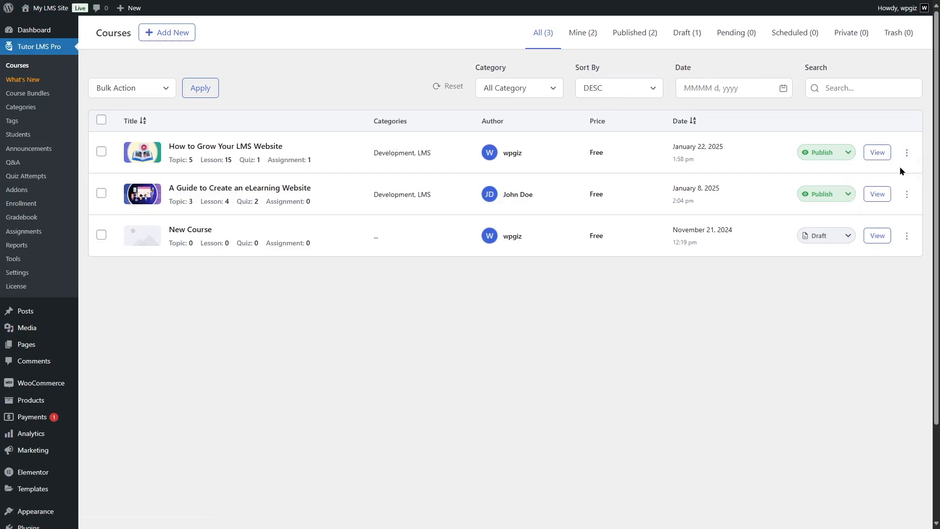
left_click(225, 145)
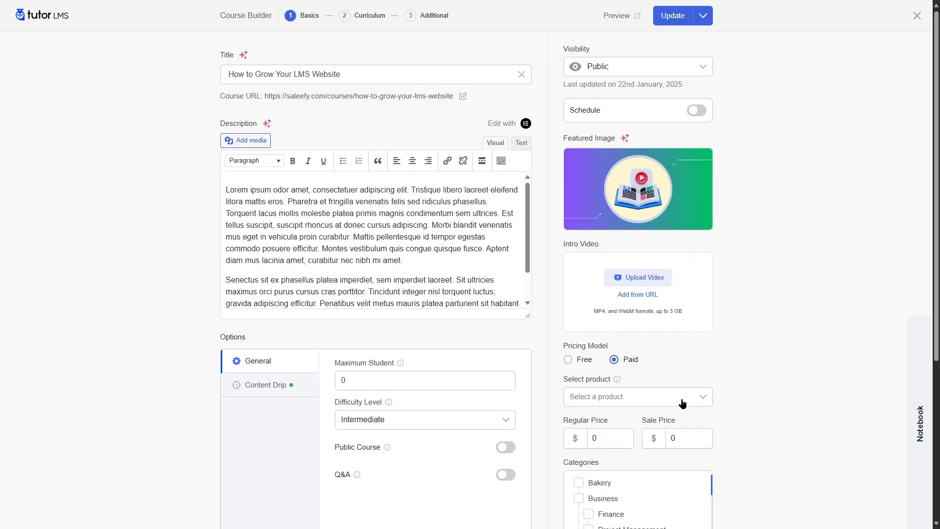
left_click(636, 397)
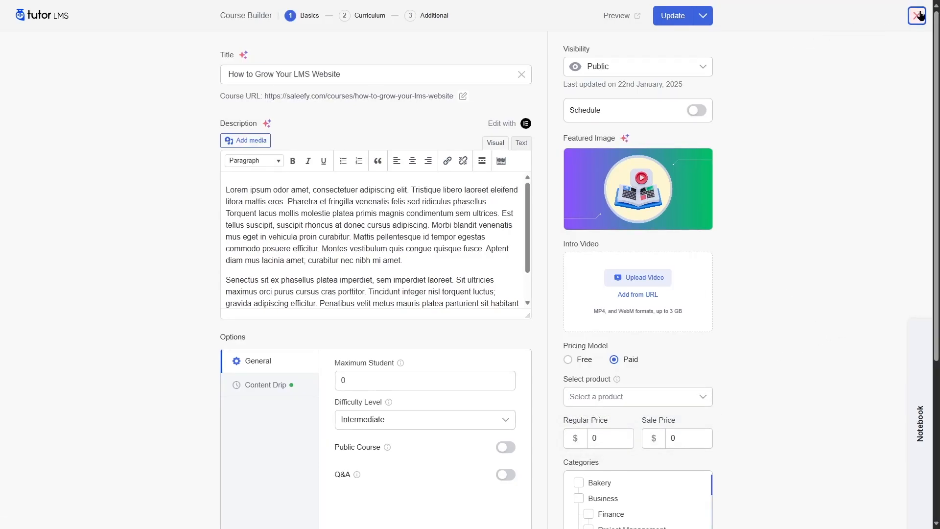
Step: Leave the course builder and start a new WooCommerce product from the Products menu
left_click(918, 15)
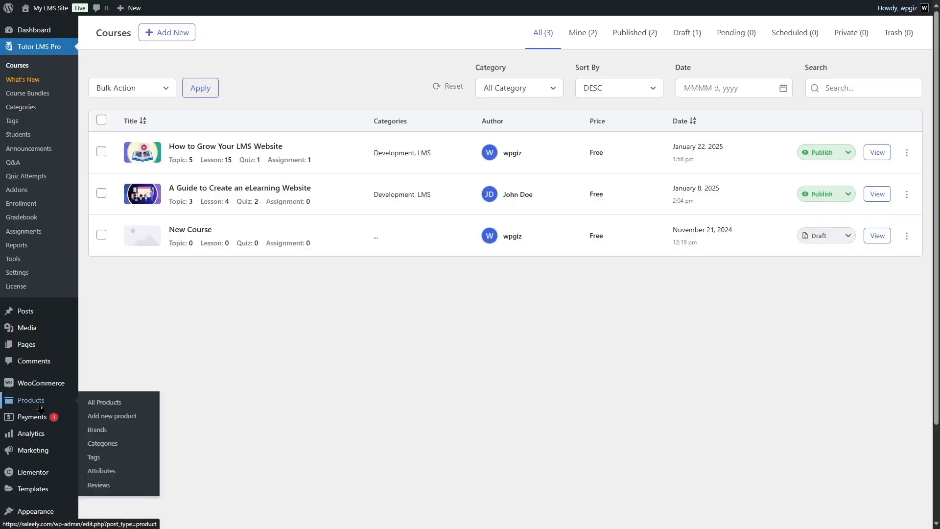
mouse_move(111, 415)
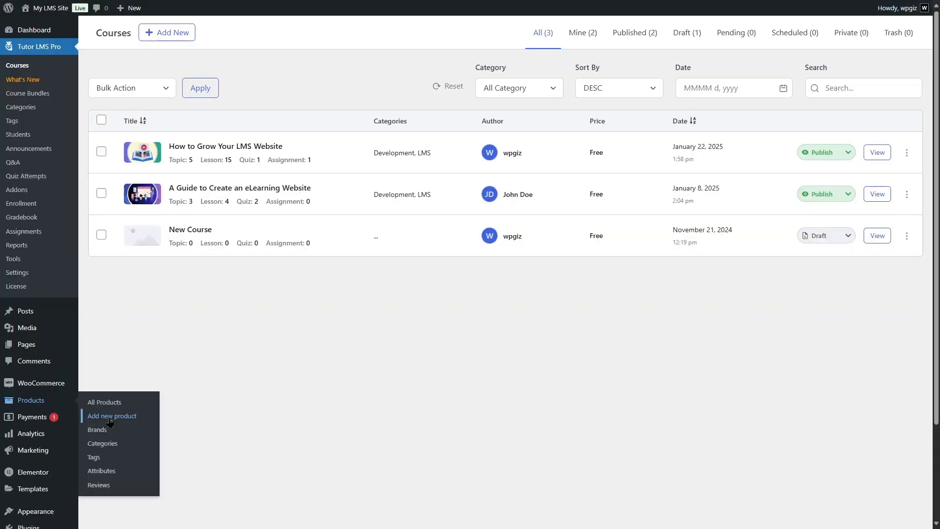
left_click(111, 415)
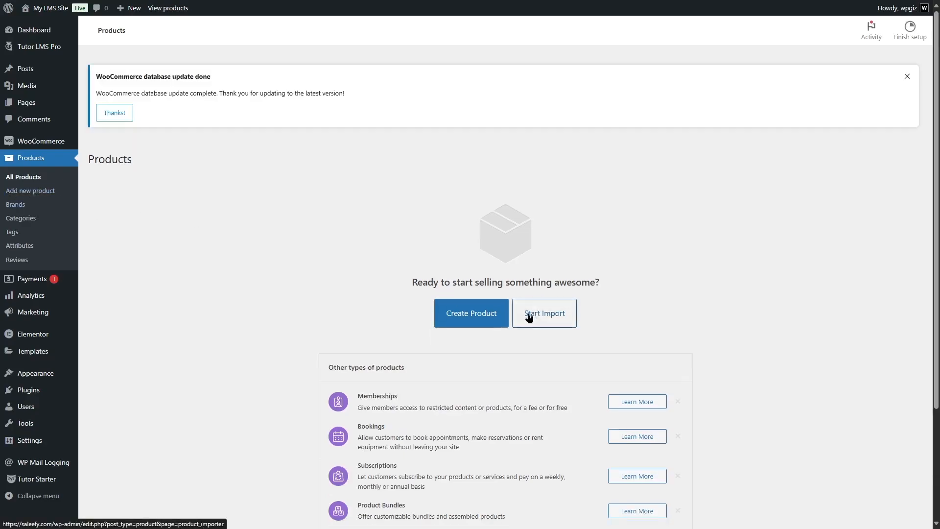
left_click(471, 312)
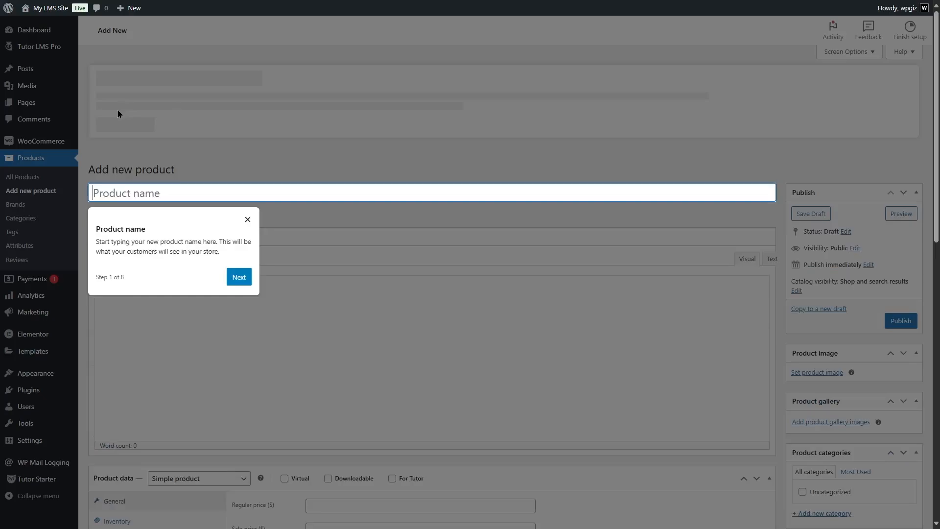
Step: Name the product 'How to Grow Your LMS Website' with regular price 100 and sale price 80
type("How to Grow Your LMS Website")
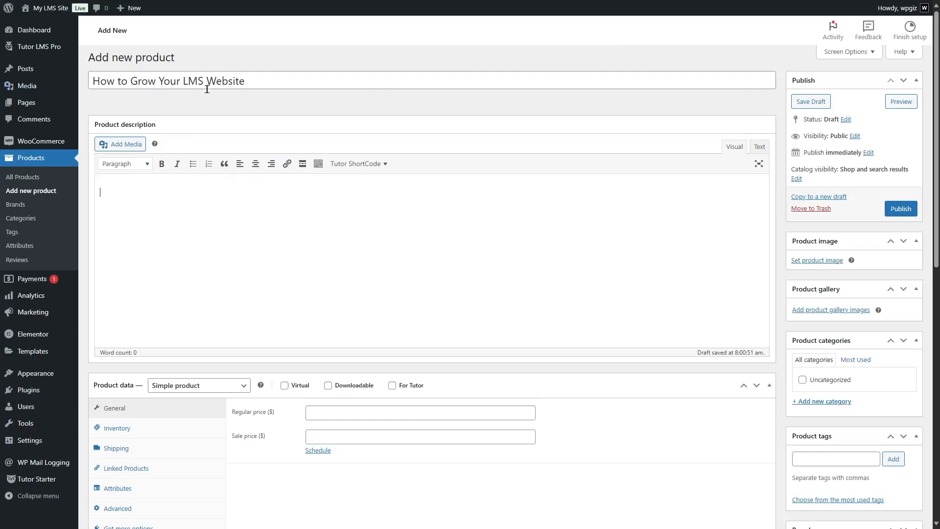
mouse_move(213, 205)
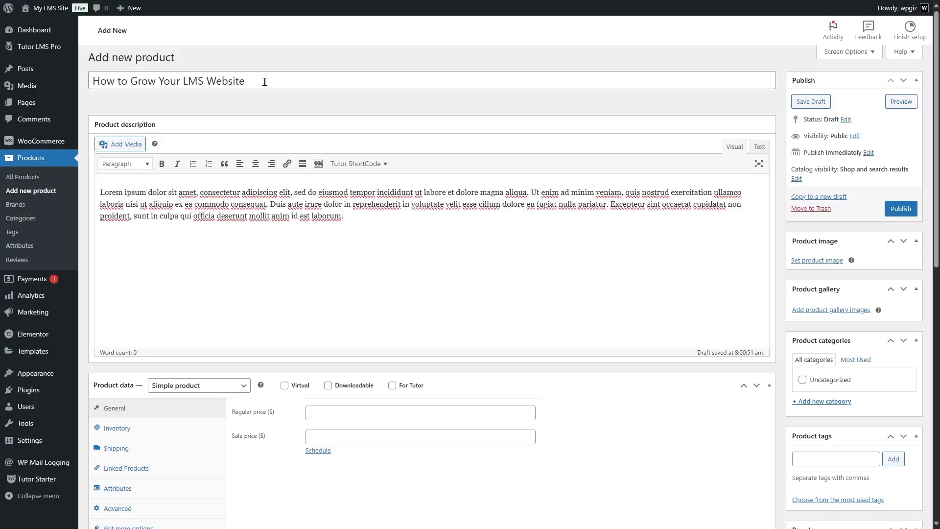
scroll("down", 3)
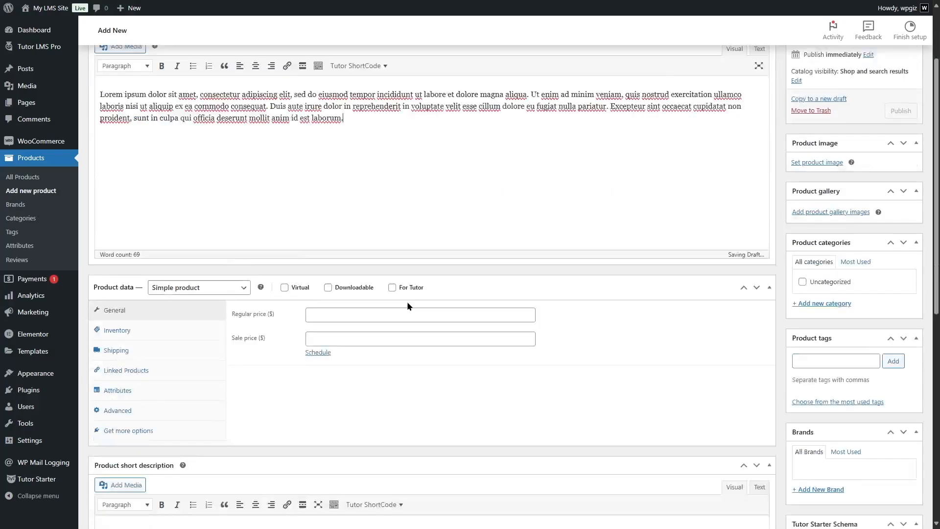
type("100")
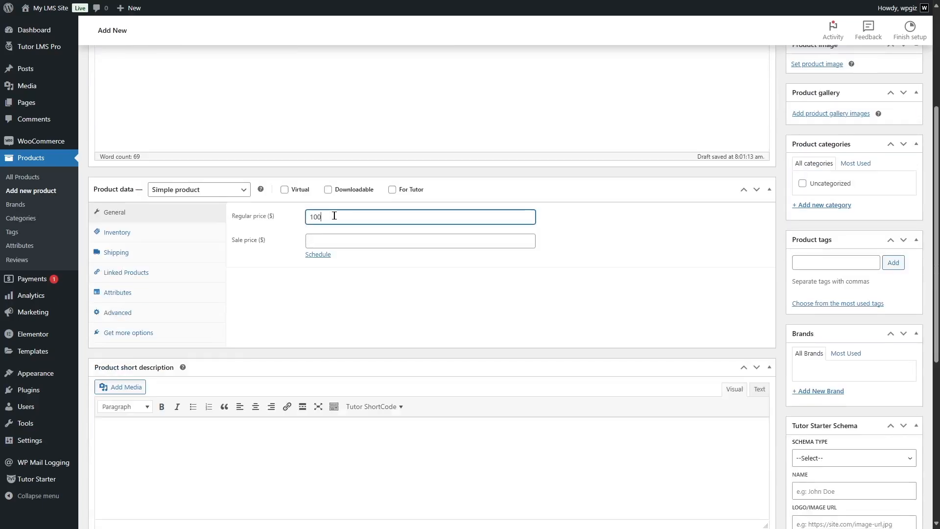
type("80")
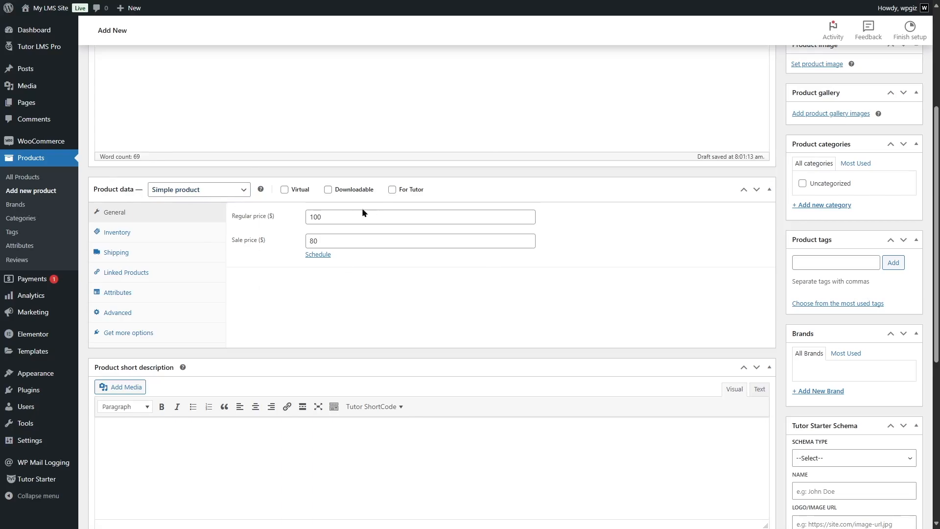
Step: Flag the product For Tutor and publish it
left_click(391, 189)
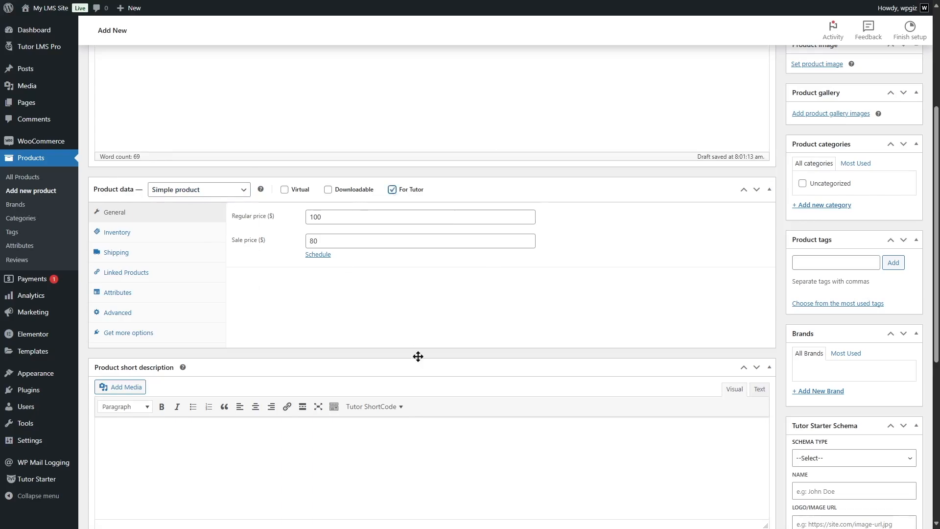
mouse_move(378, 294)
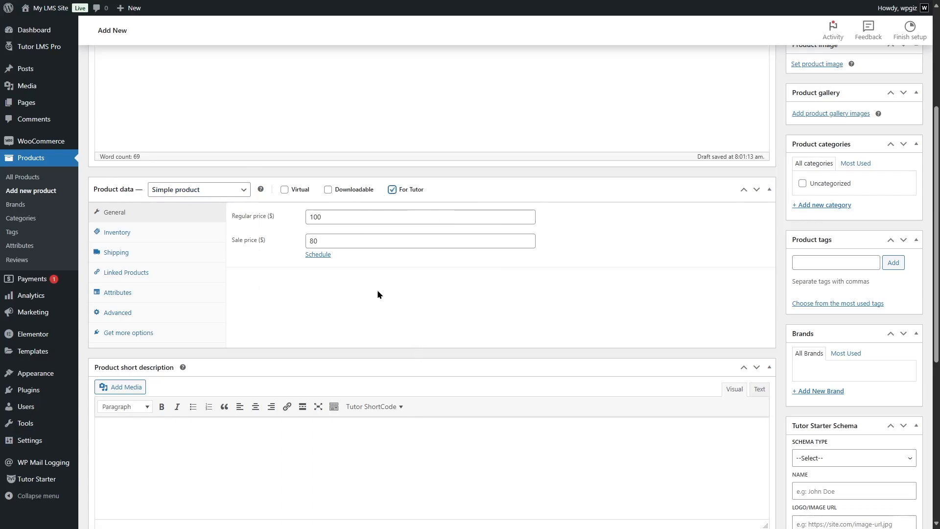
mouse_move(769, 223)
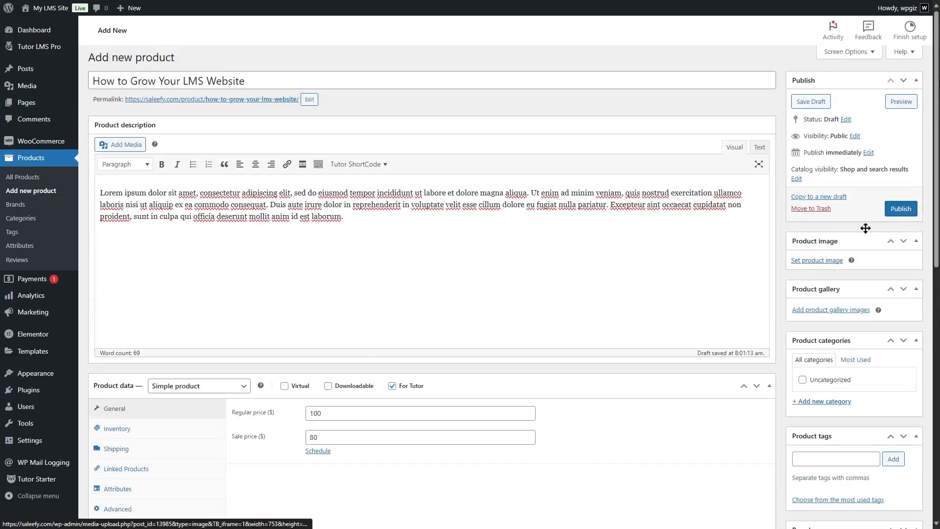
left_click(901, 209)
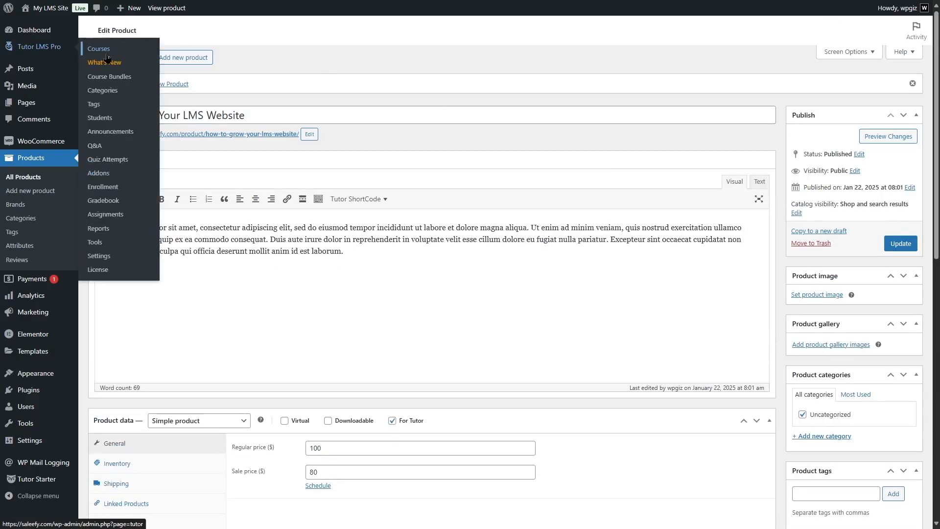
Step: Edit the course, link it to its WooCommerce product as Paid ($100/$80), and update it
left_click(98, 49)
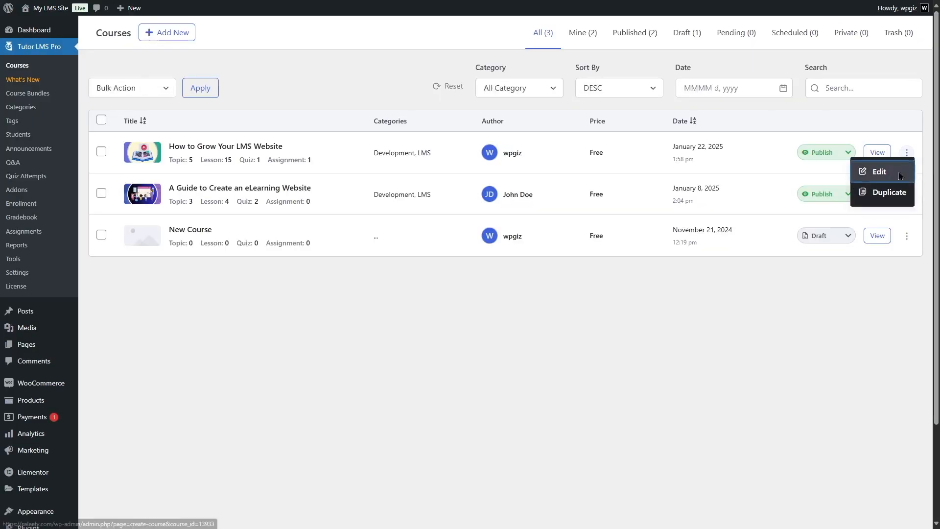
left_click(879, 172)
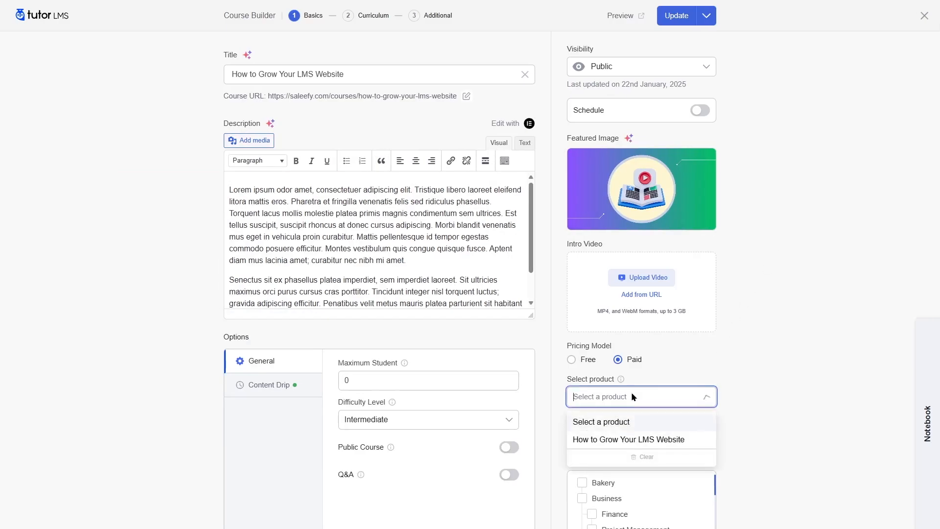
mouse_move(626, 438)
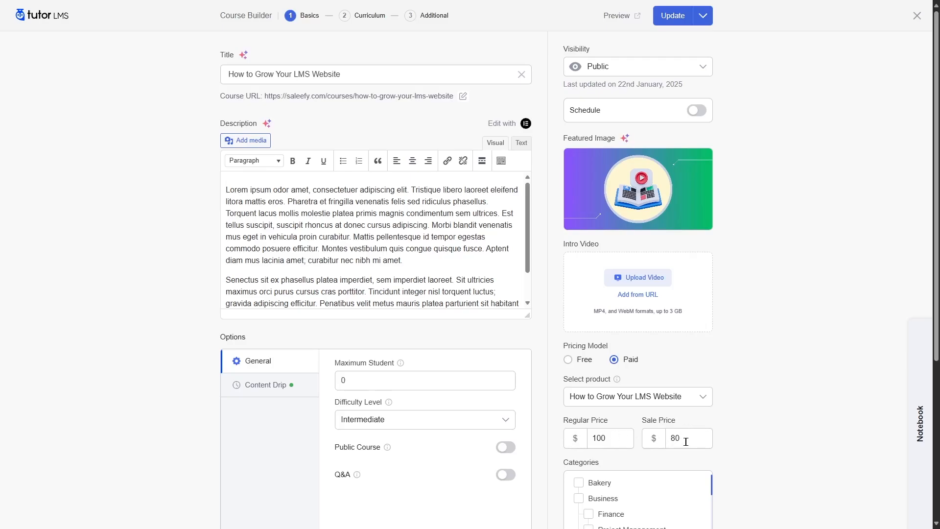
mouse_move(669, 29)
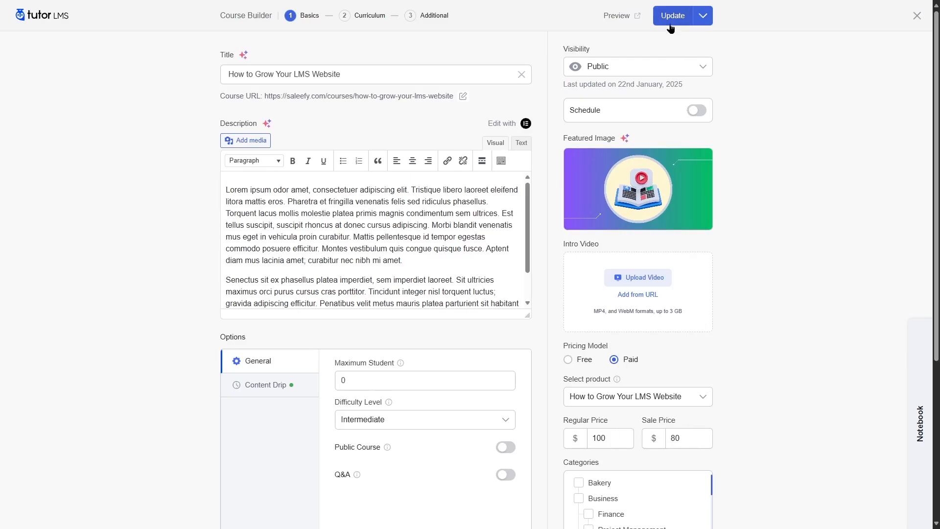
left_click(671, 16)
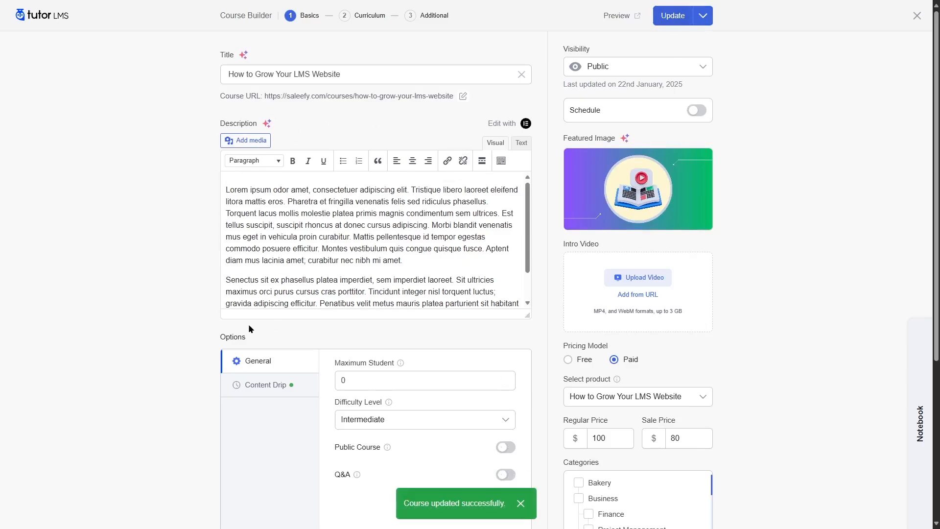
left_click(617, 16)
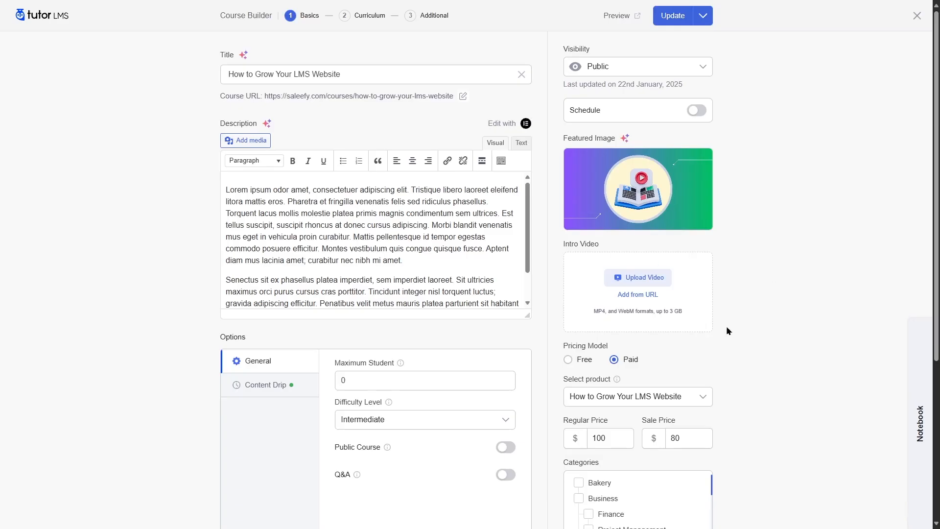
mouse_move(719, 340)
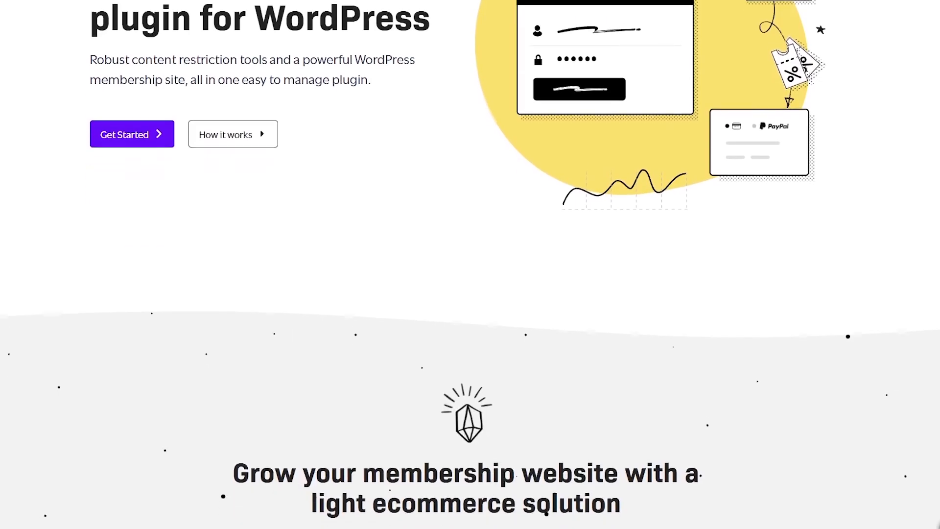
Step: Scroll the Restrict Content Pro homepage through features, support, developer docs and testimonials
scroll("down", 3)
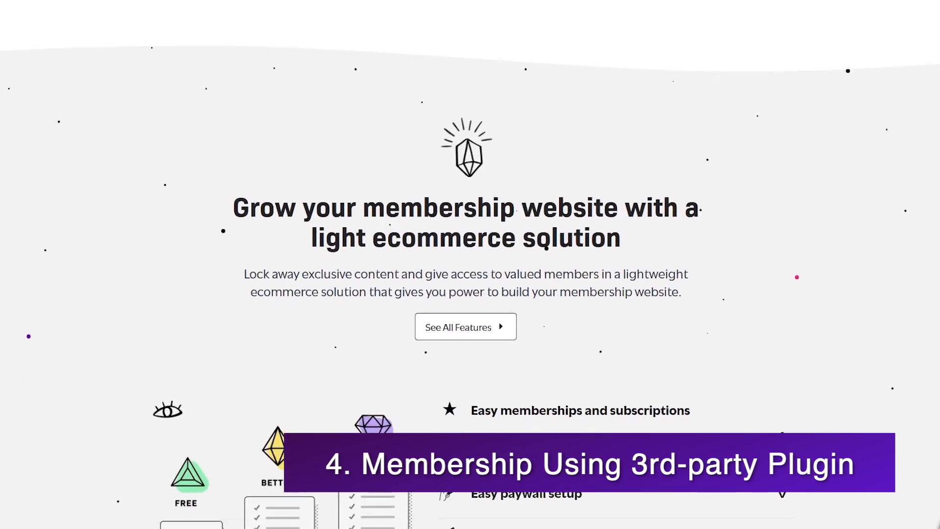
scroll("down", 3)
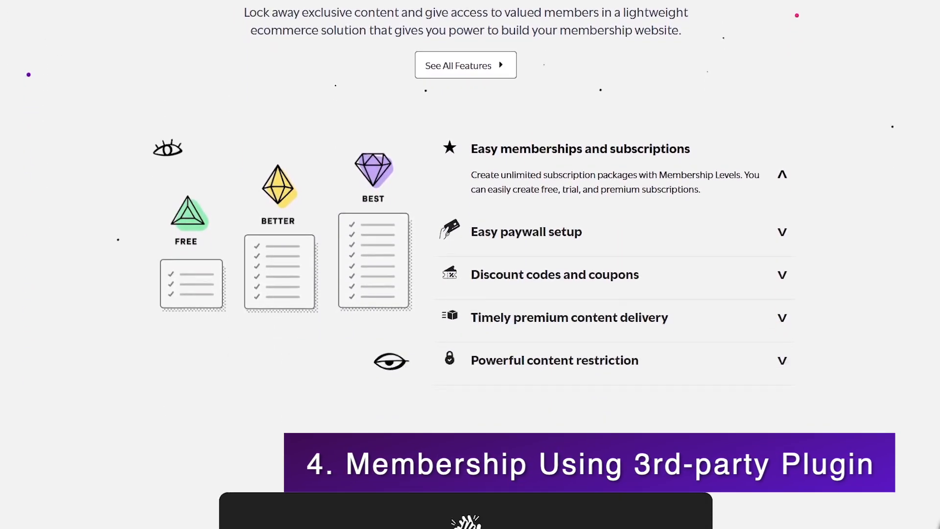
scroll("down", 3)
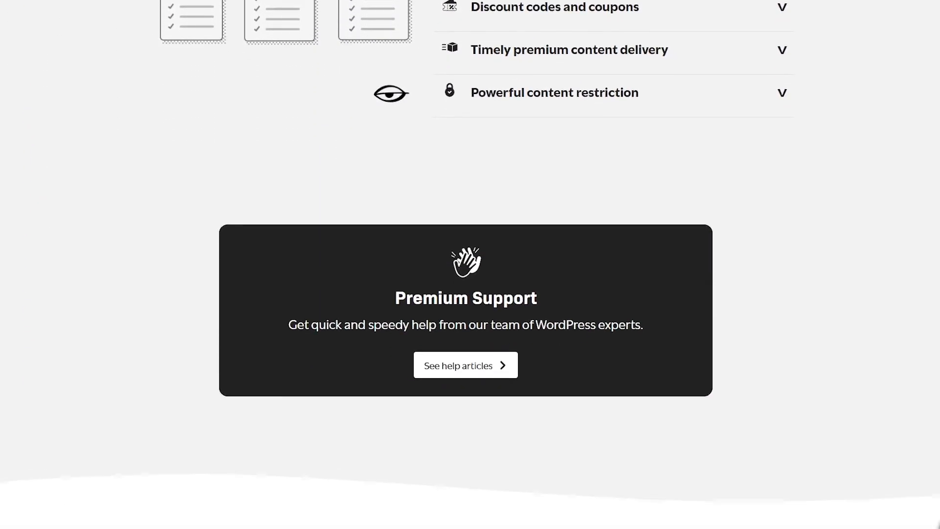
scroll("down", 3)
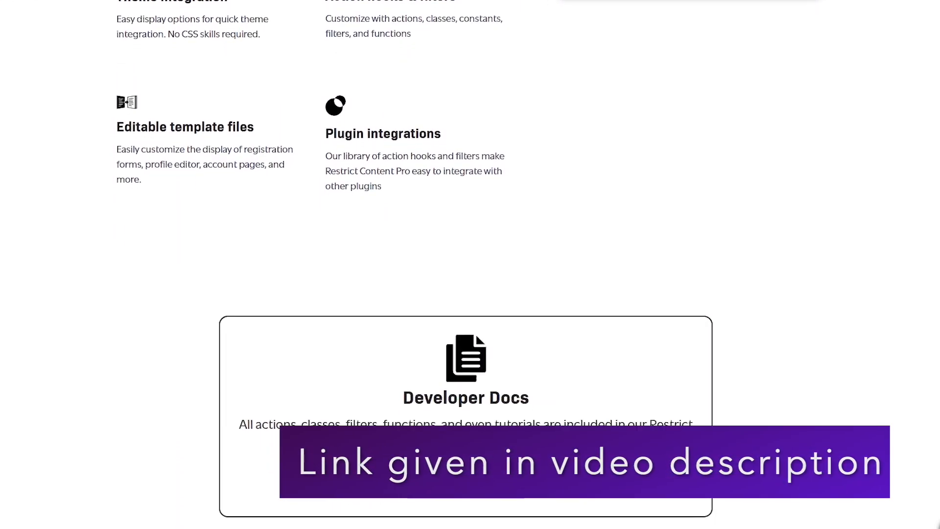
scroll("down", 3)
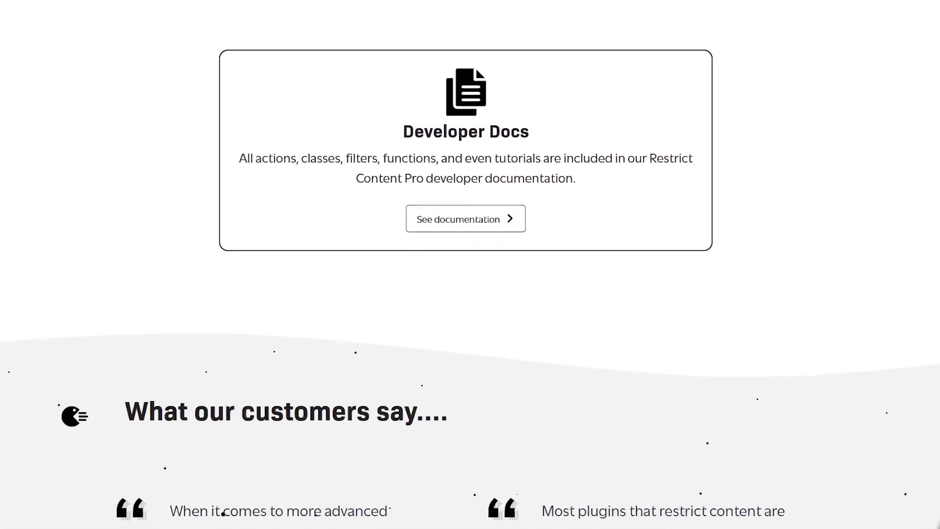
scroll("down", 3)
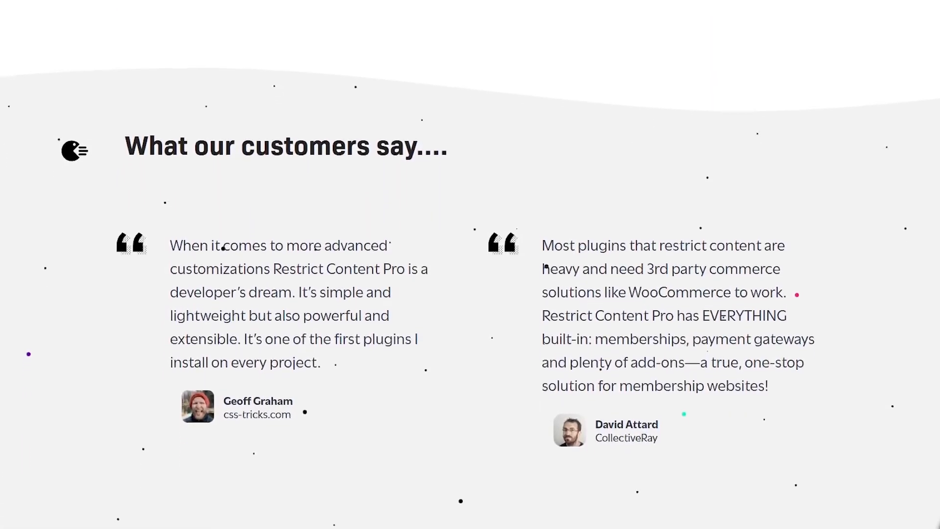
scroll("down", 3)
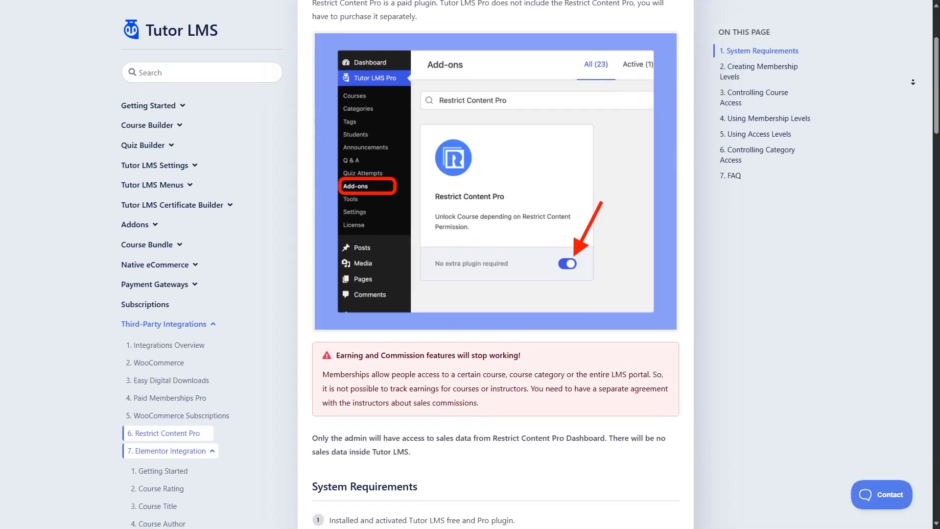
Step: Scroll the Restrict Content Pro docs page through system requirements to Creating Membership Levels
scroll("down", 3)
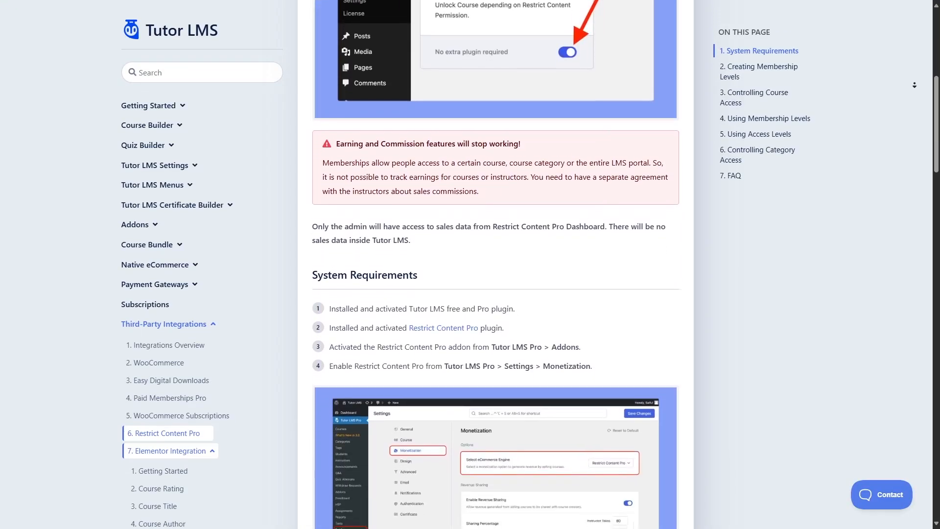
scroll("down", 3)
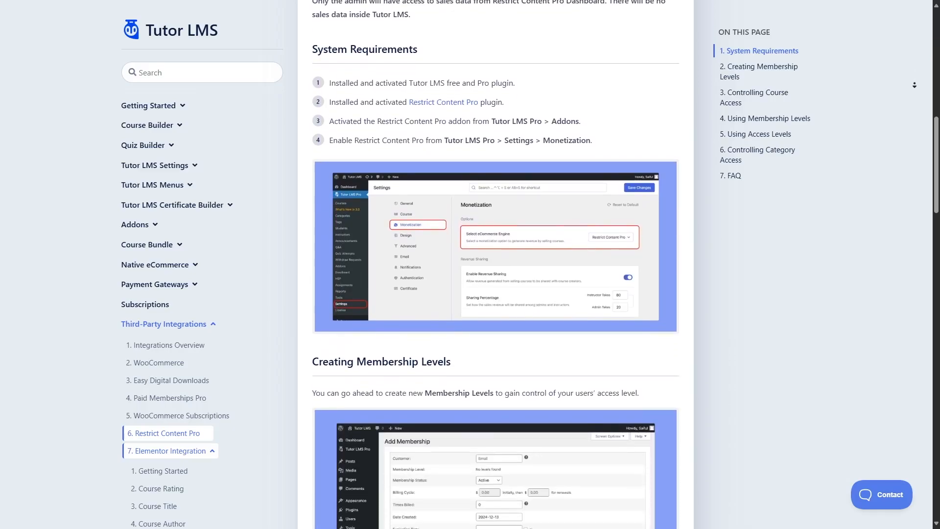
scroll("down", 3)
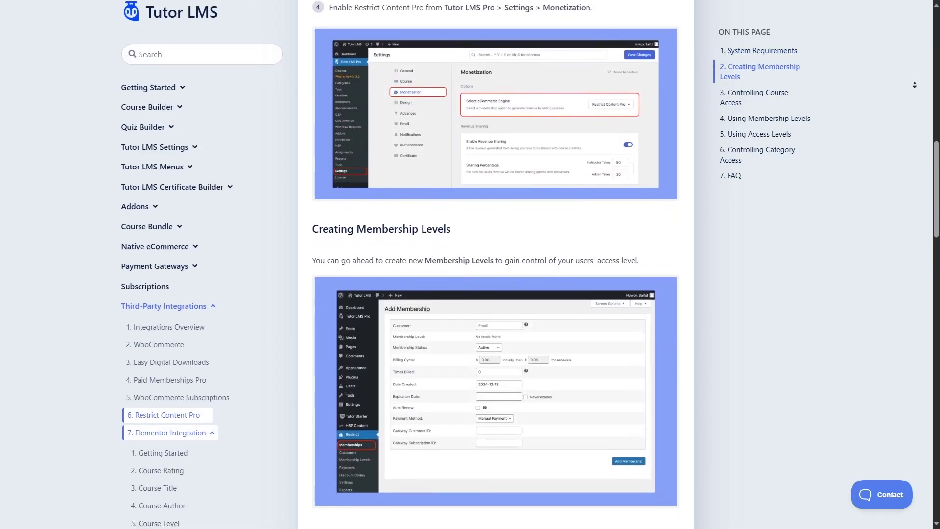
scroll("down", 3)
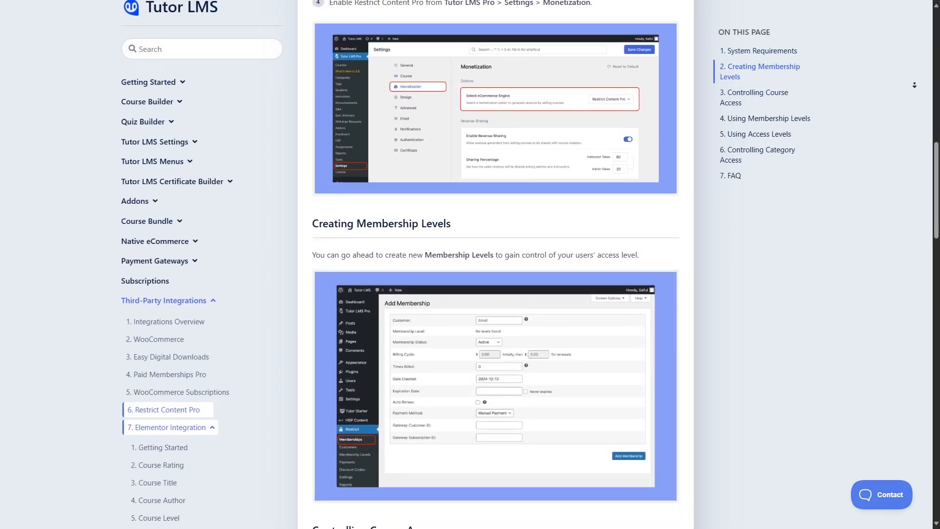
scroll("down", 3)
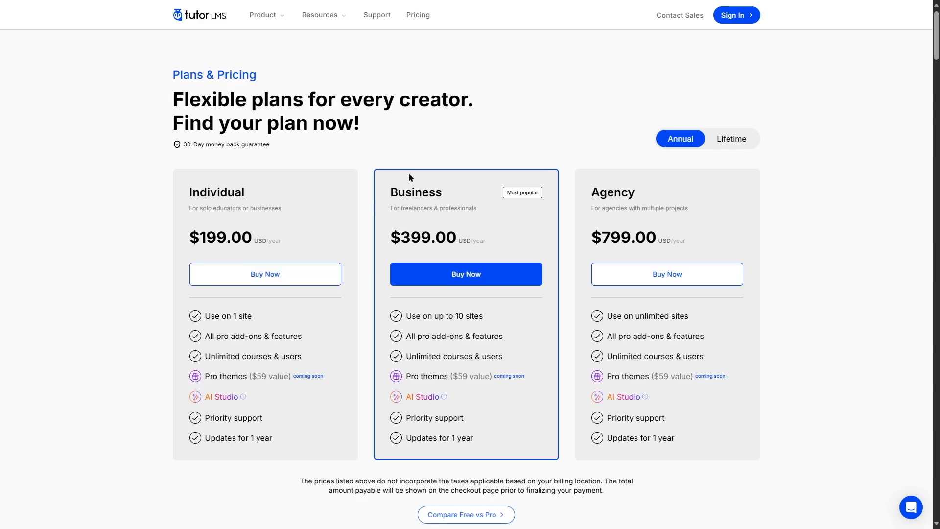
mouse_move(433, 237)
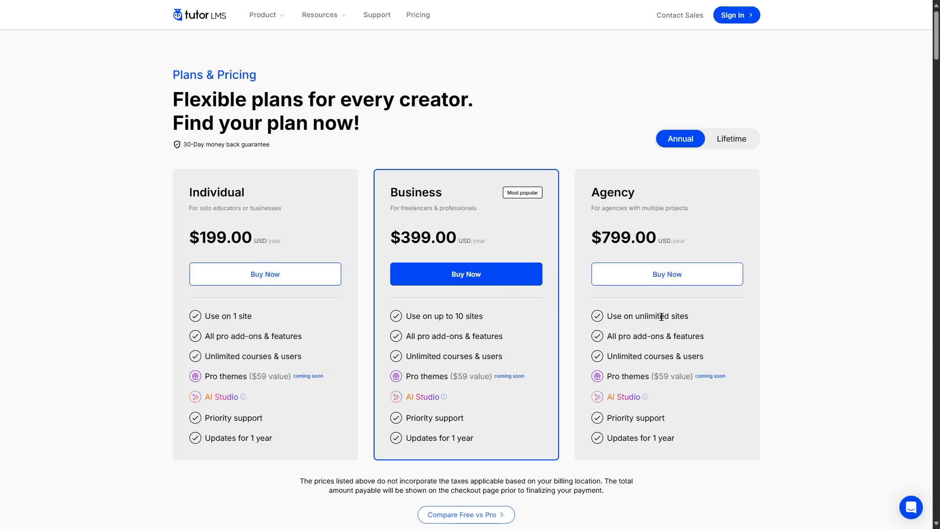
mouse_move(280, 214)
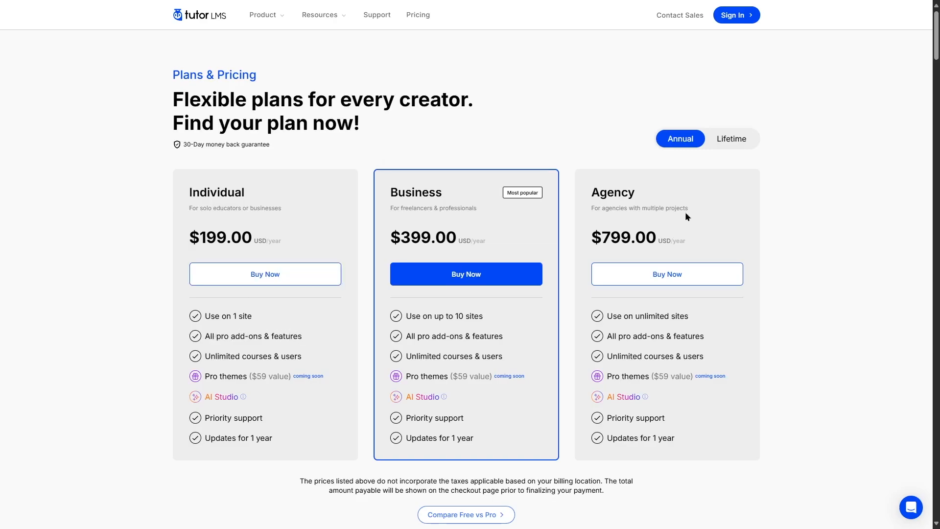
Step: Compare Lifetime plan prices, then return to Annual prices at $199, $399 and $799
left_click(731, 138)
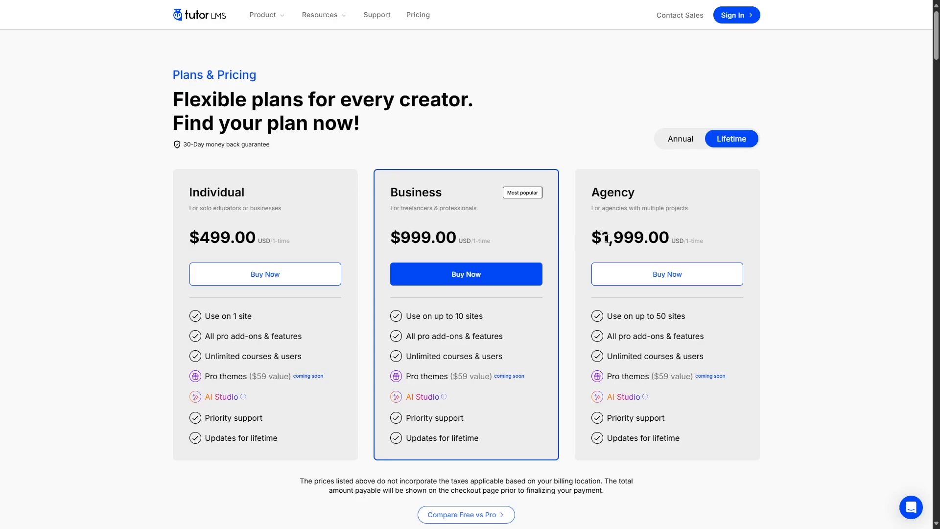
mouse_move(632, 226)
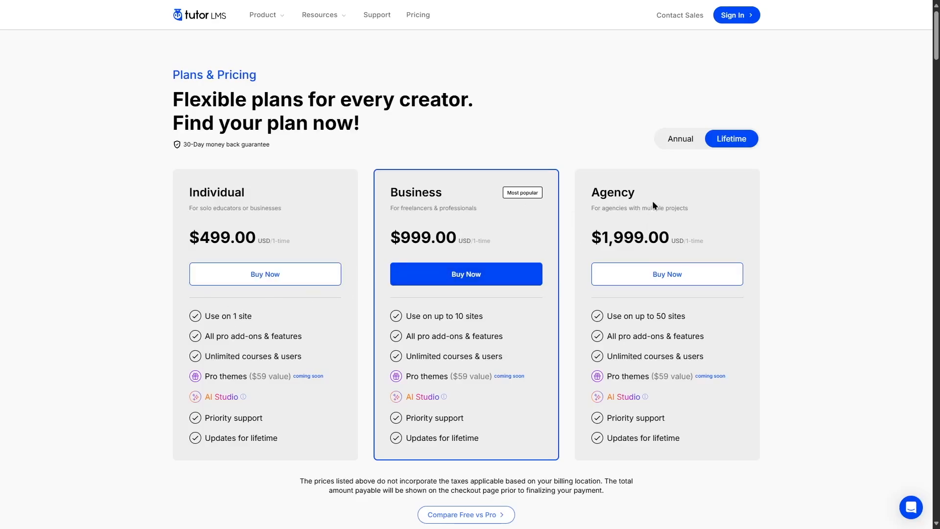
mouse_move(682, 184)
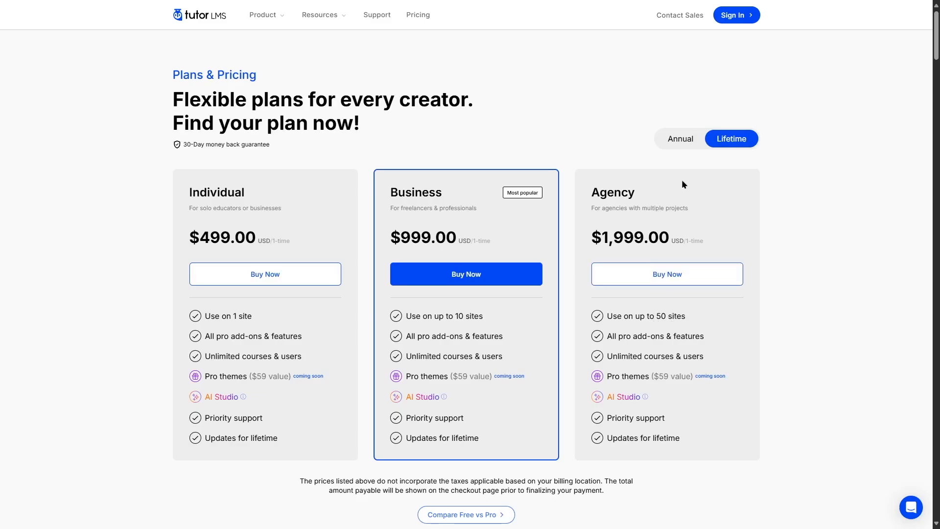
left_click(679, 138)
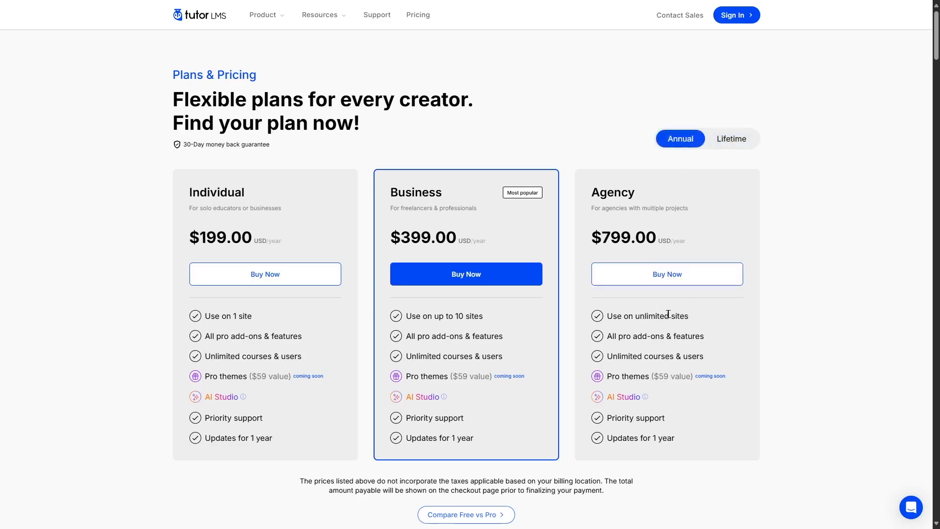